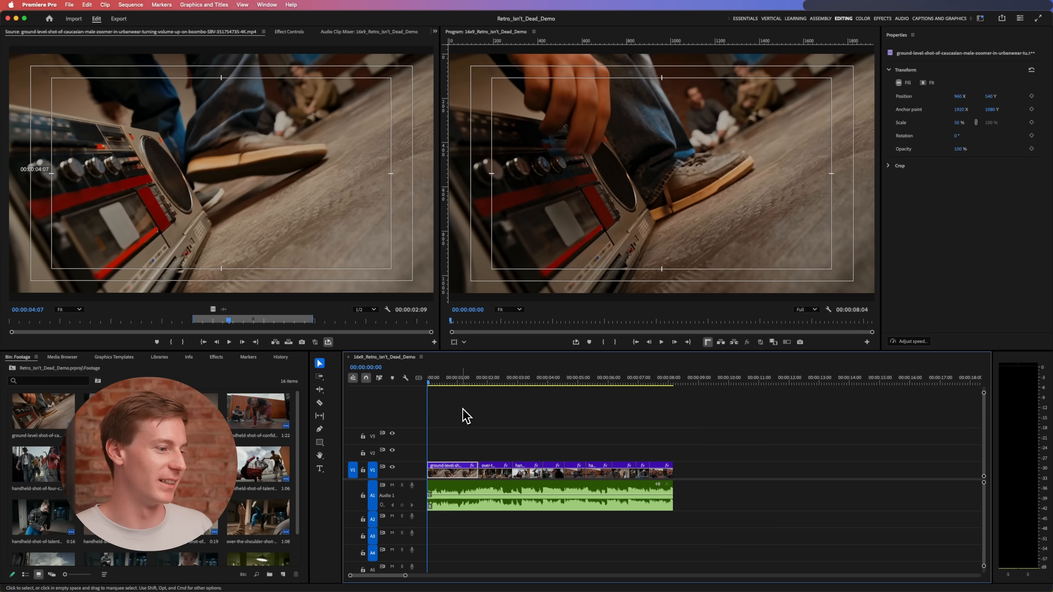
mouse_move(452, 448)
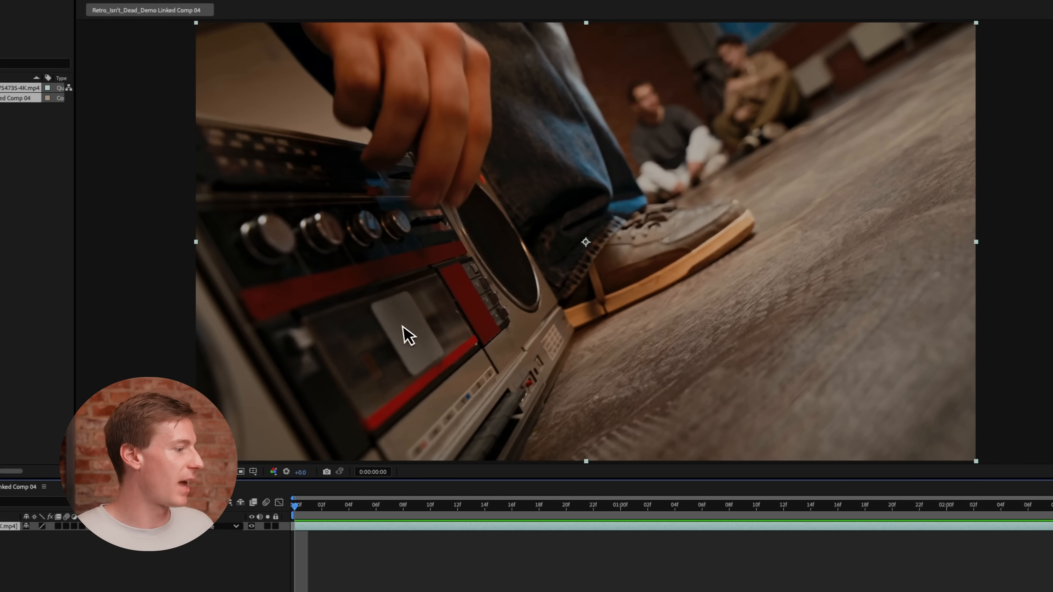
Resize the composition to a 4:3 frame of 1280 × 960 via Composition Settings
click(132, 6)
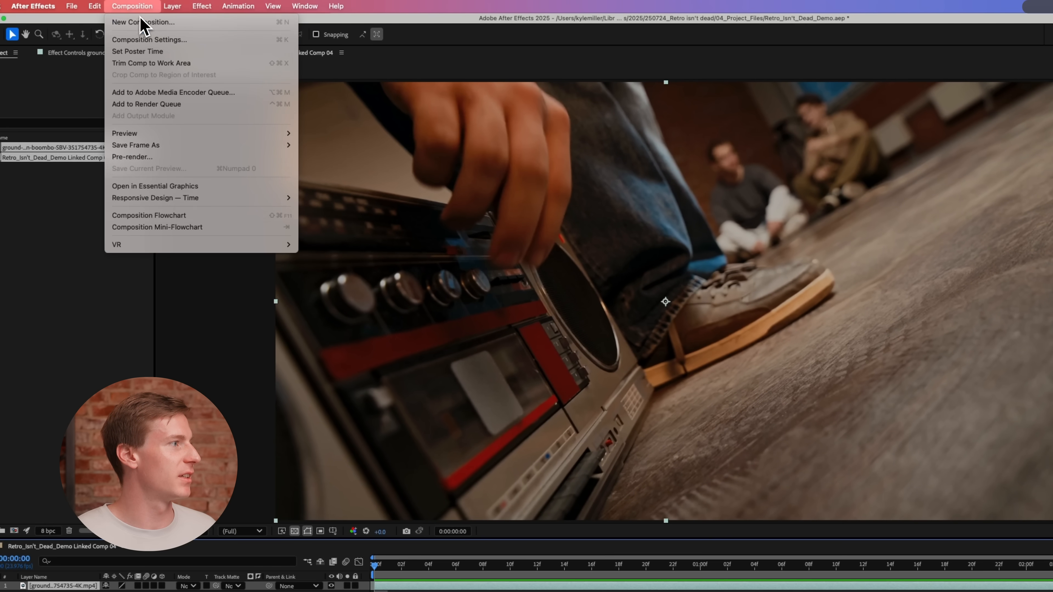
click(149, 39)
text(9)
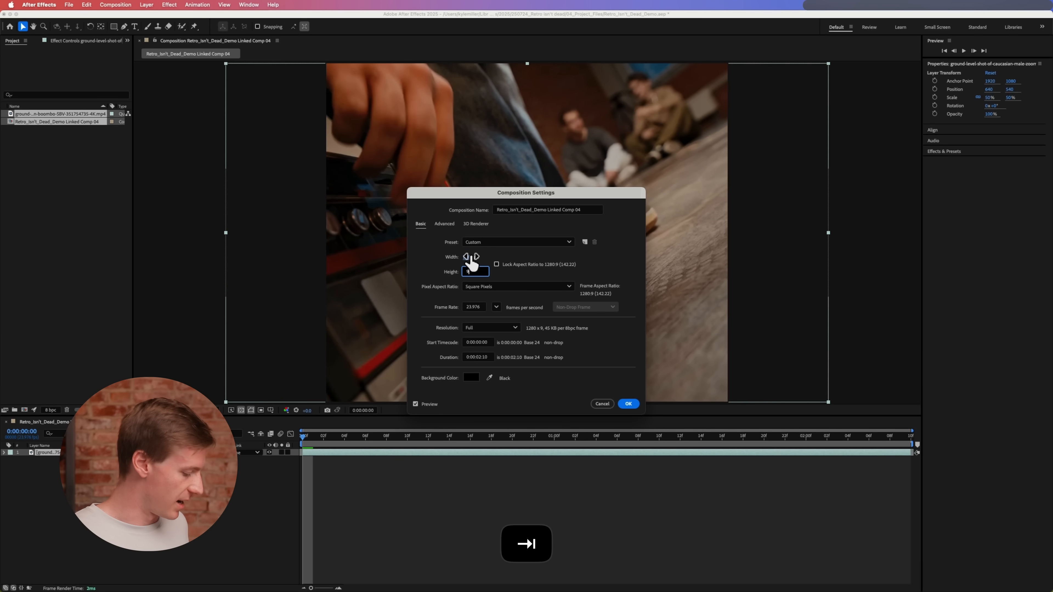
click(627, 403)
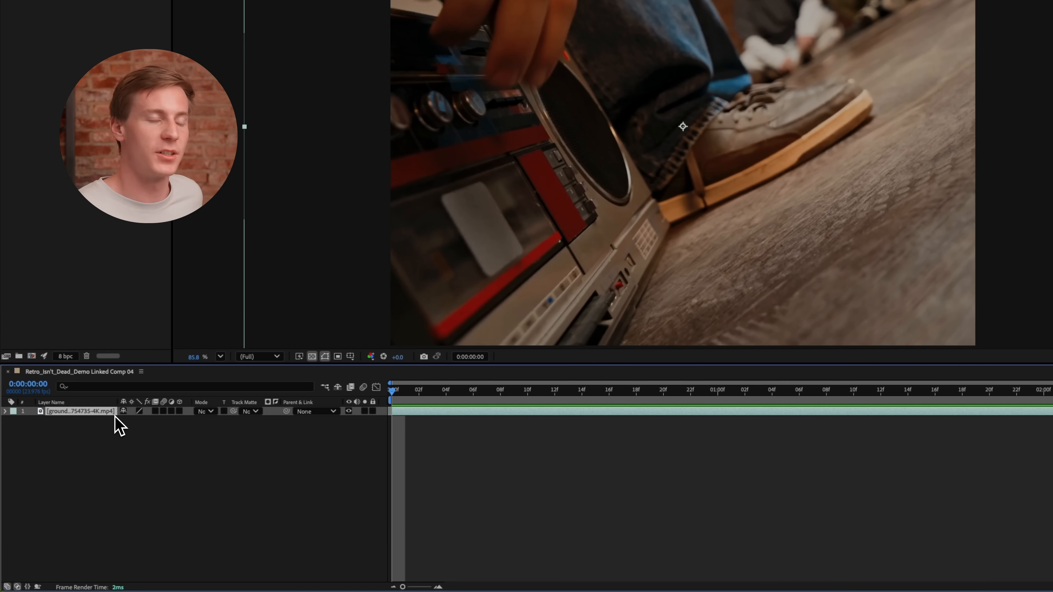
Reveal the footage layer's Scale and set it to 44.8% to fill the frame height
key(s)
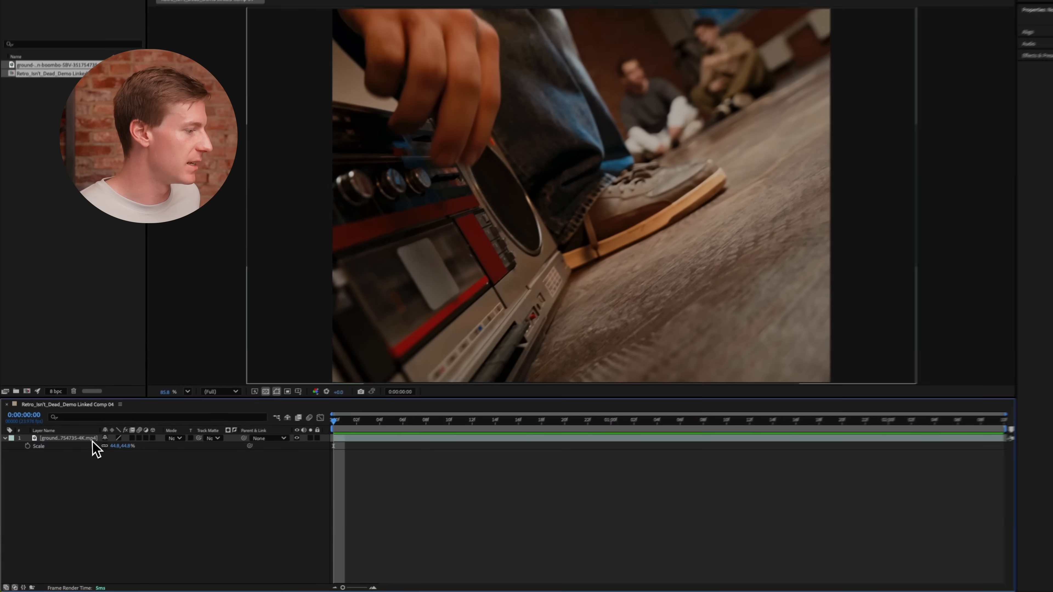
Duplicate the footage layer and set the top copy's blending mode to Luminosity
key(cmd+d)
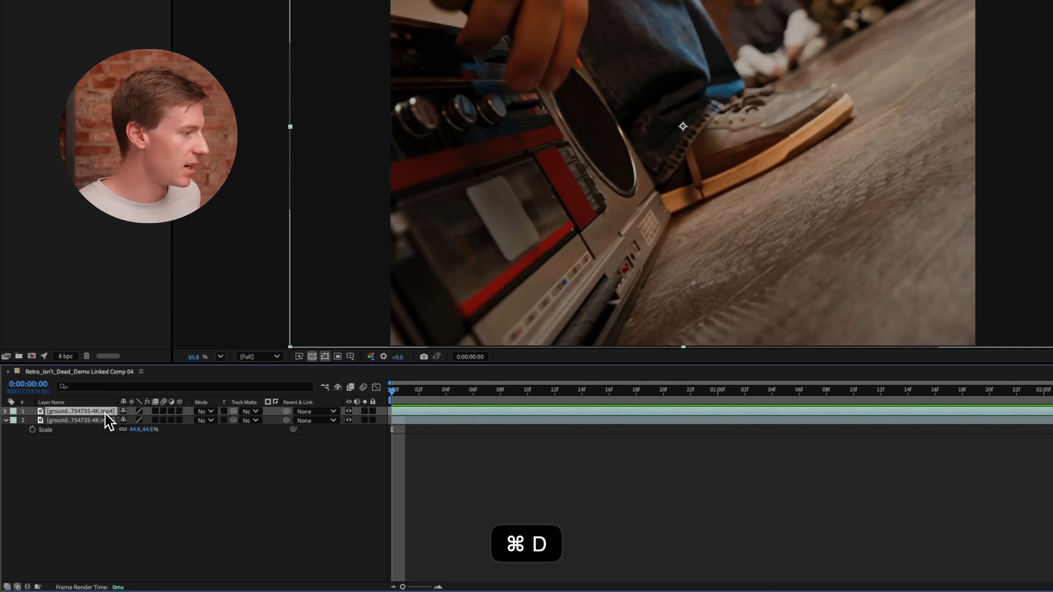
click(204, 411)
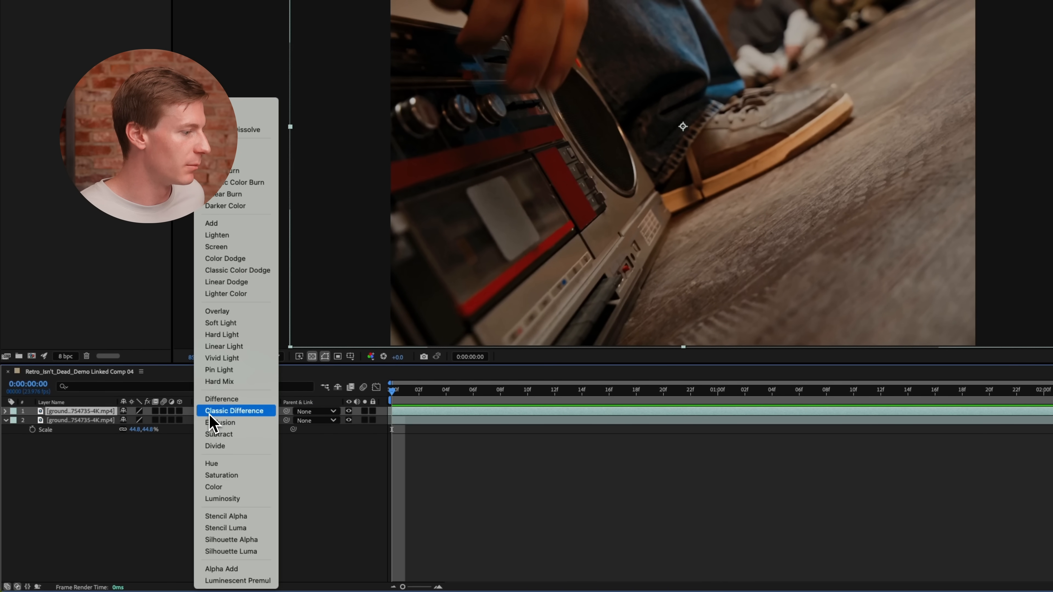
mouse_move(240, 498)
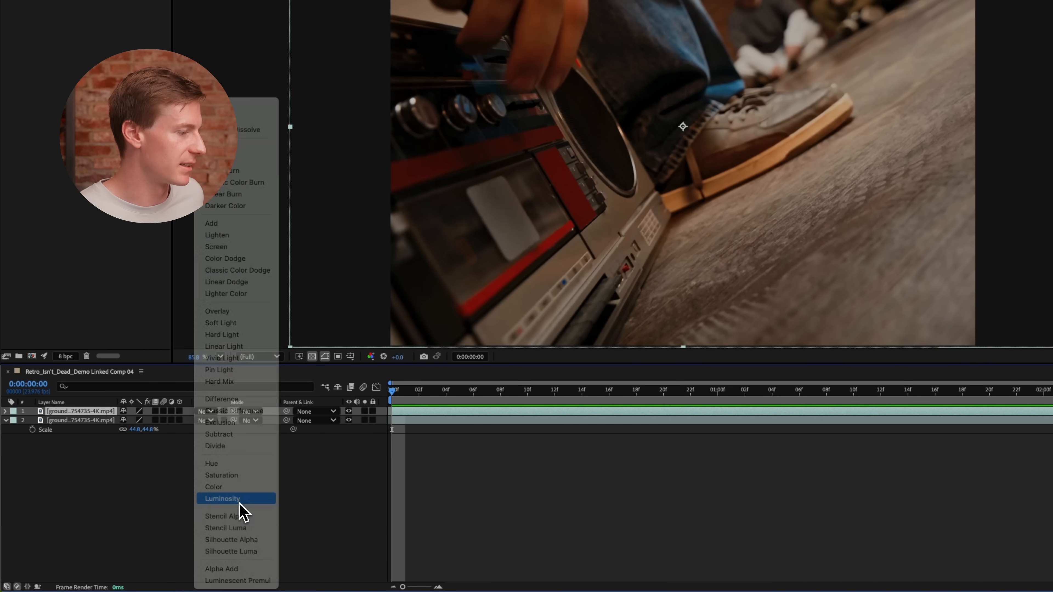
click(221, 498)
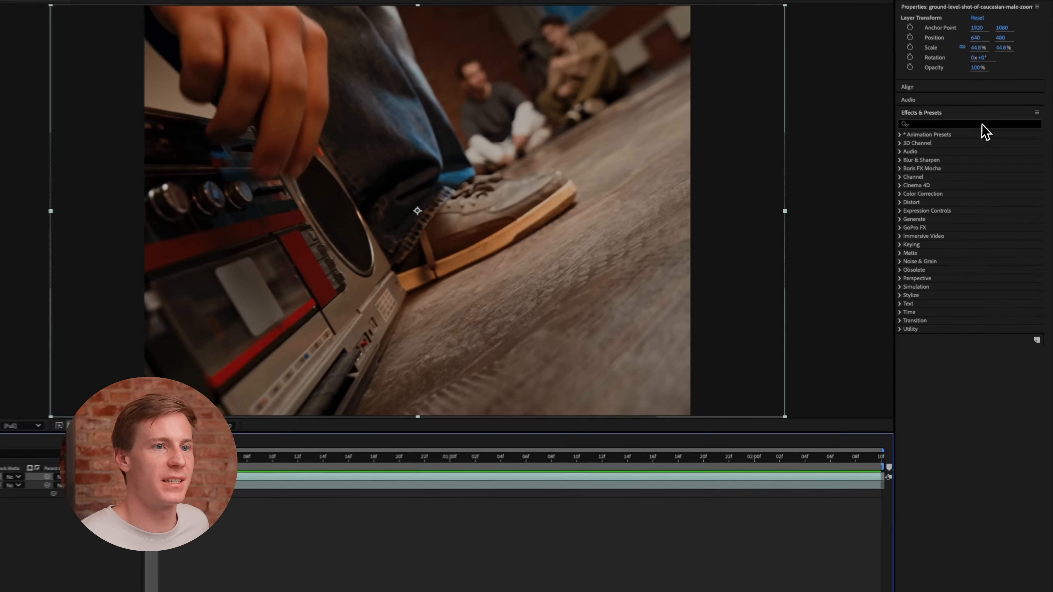
Apply Brightness & Contrast (brightness 30), Noise and Directional Blur to the top layer
text(bri)
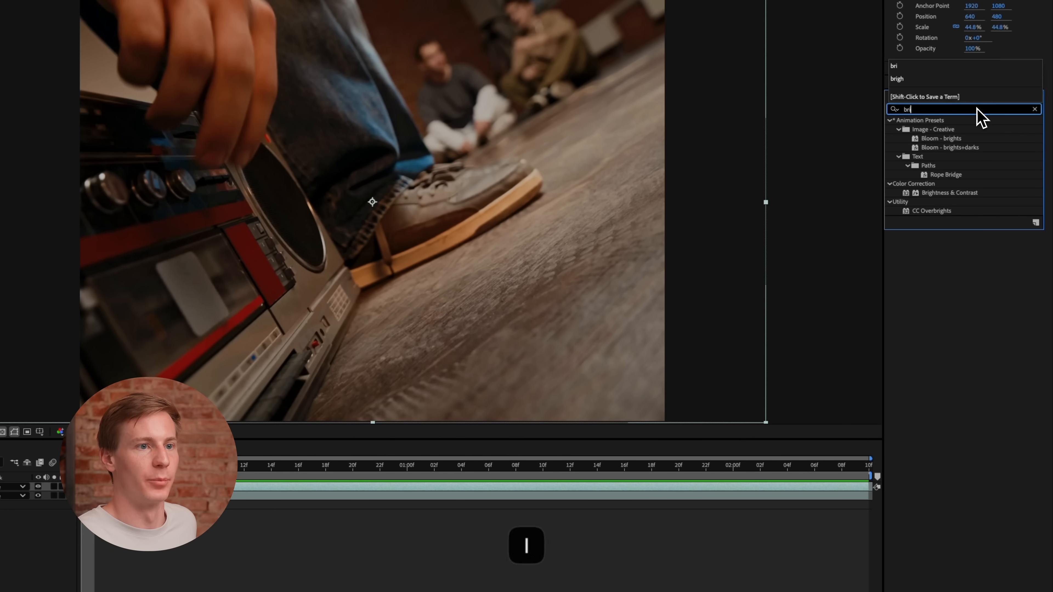
click(949, 193)
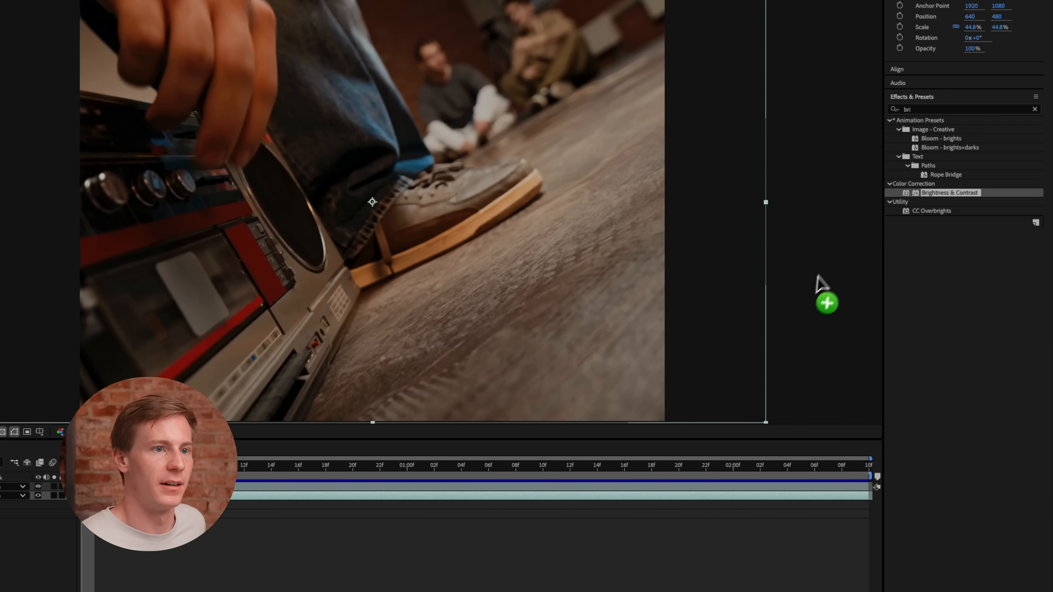
text(noise)
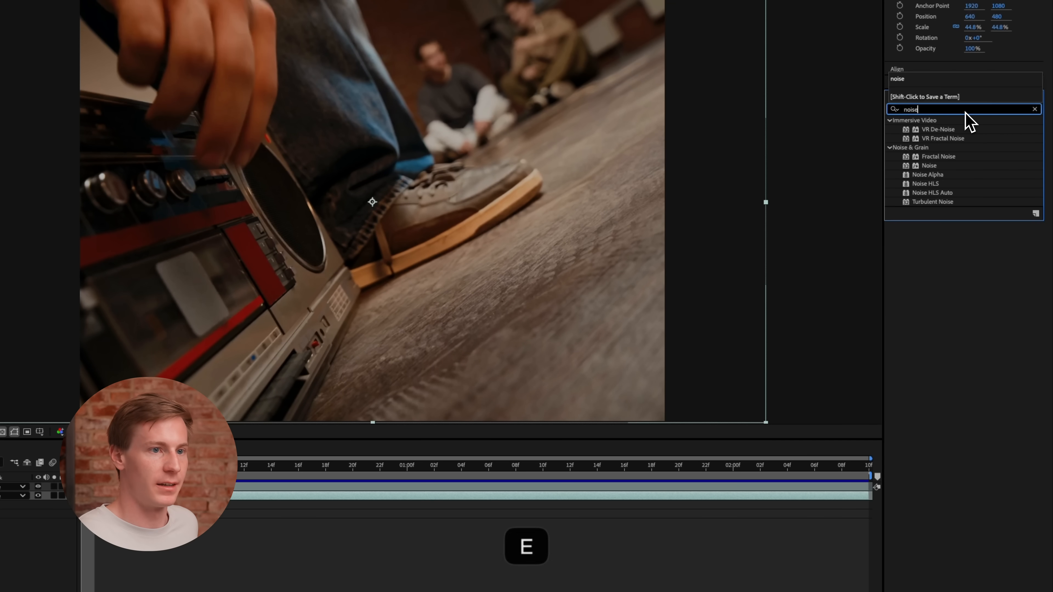
click(929, 165)
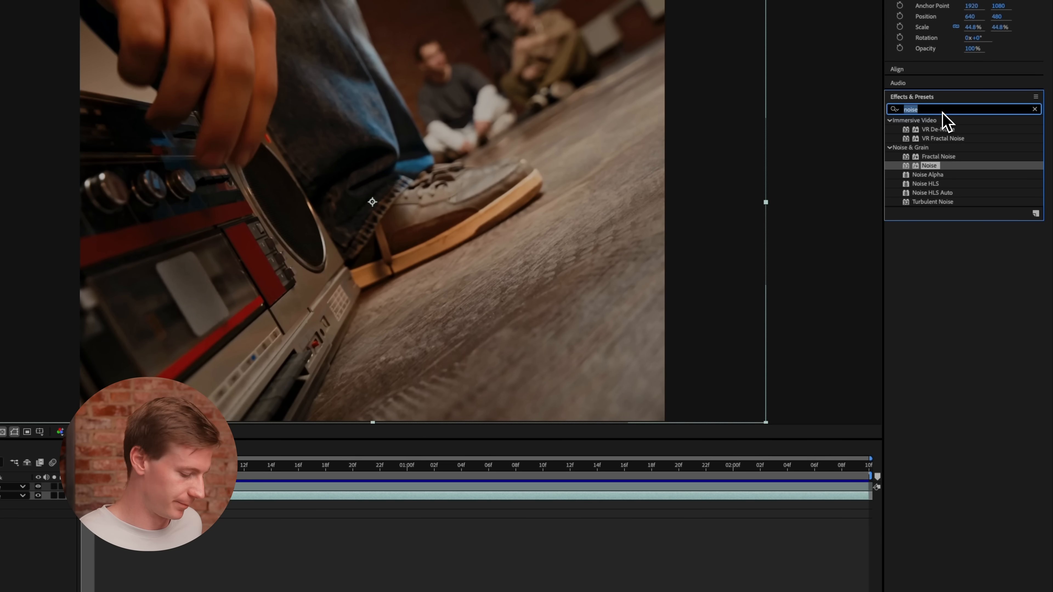
click(1034, 109)
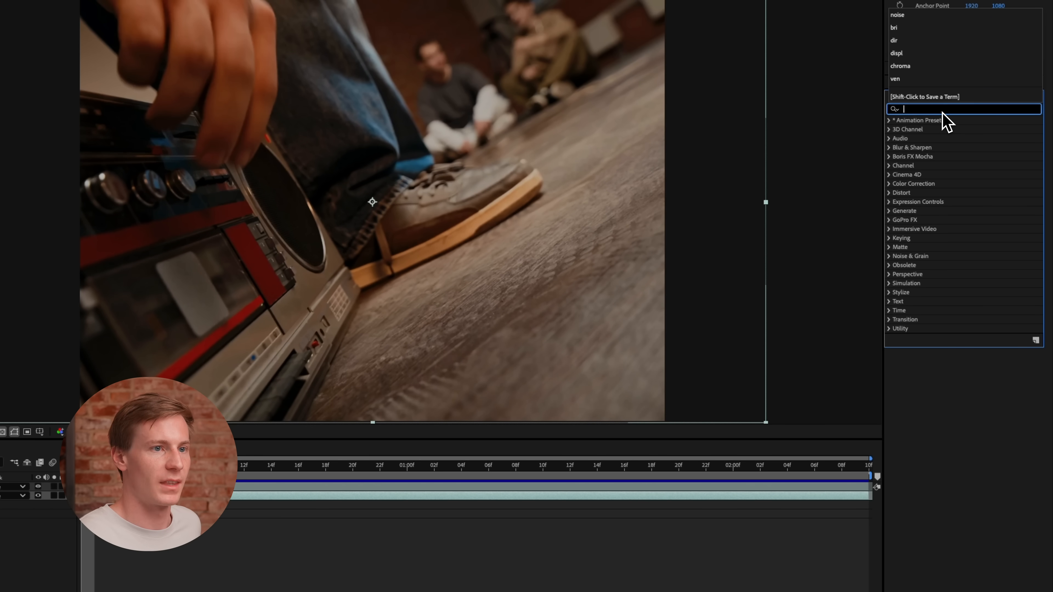
text(dire)
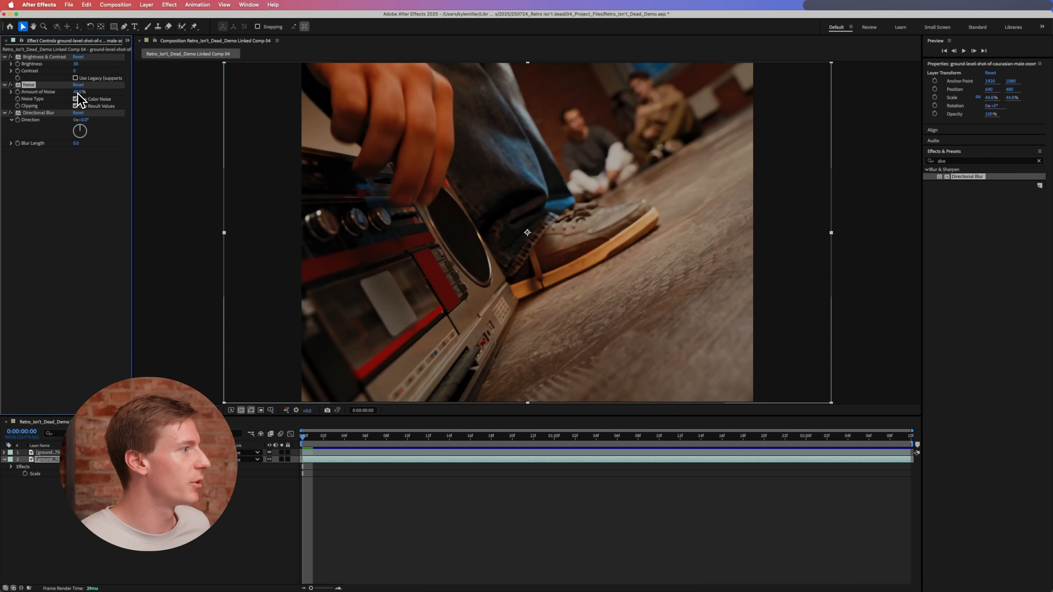
Set Noise to 40% colour noise and Directional Blur to 90° with a blur length
click(75, 99)
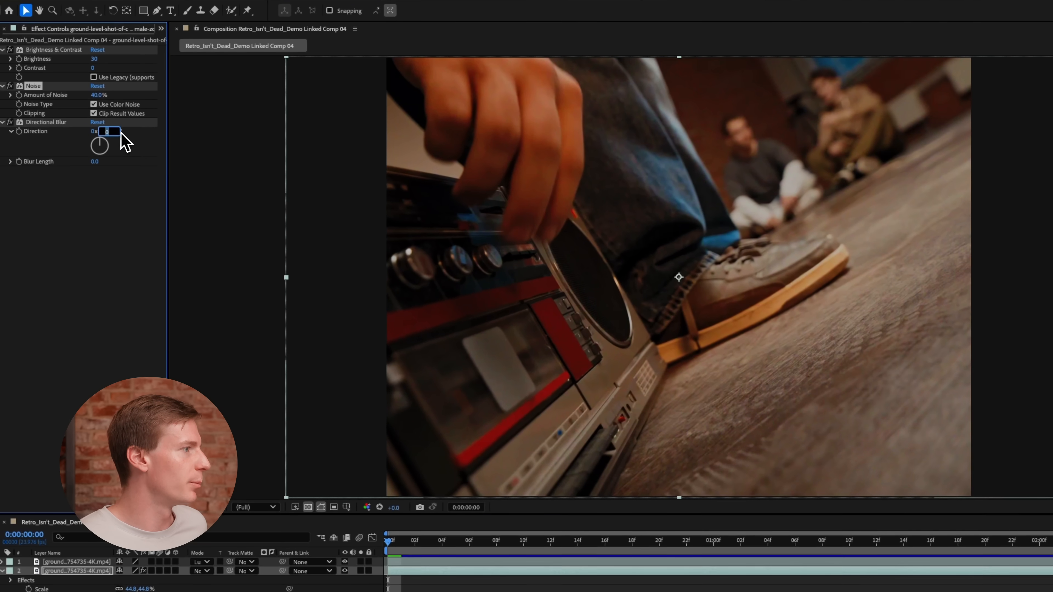
key(Return)
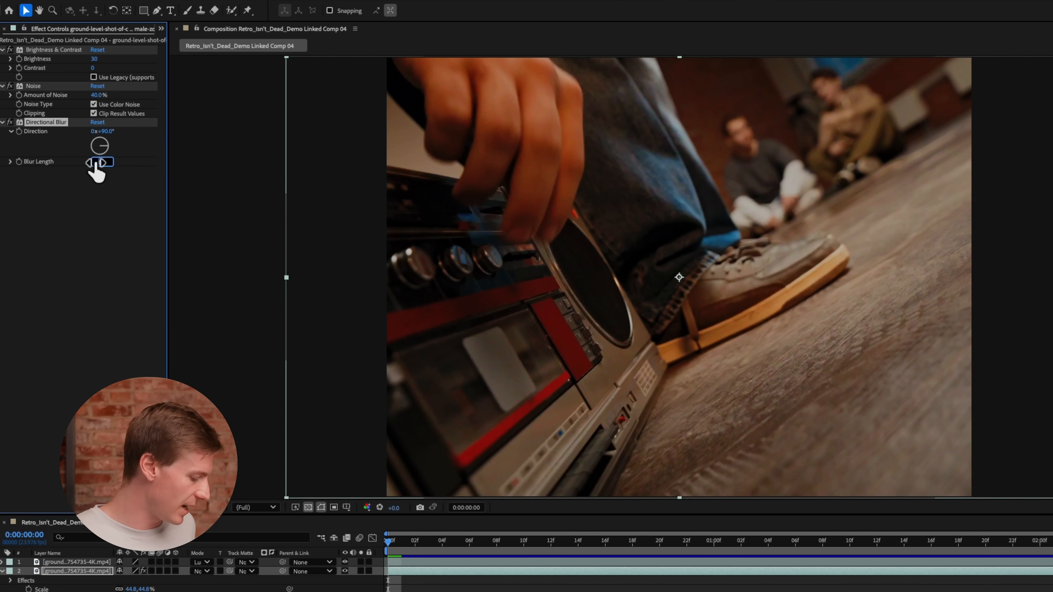
key(Return)
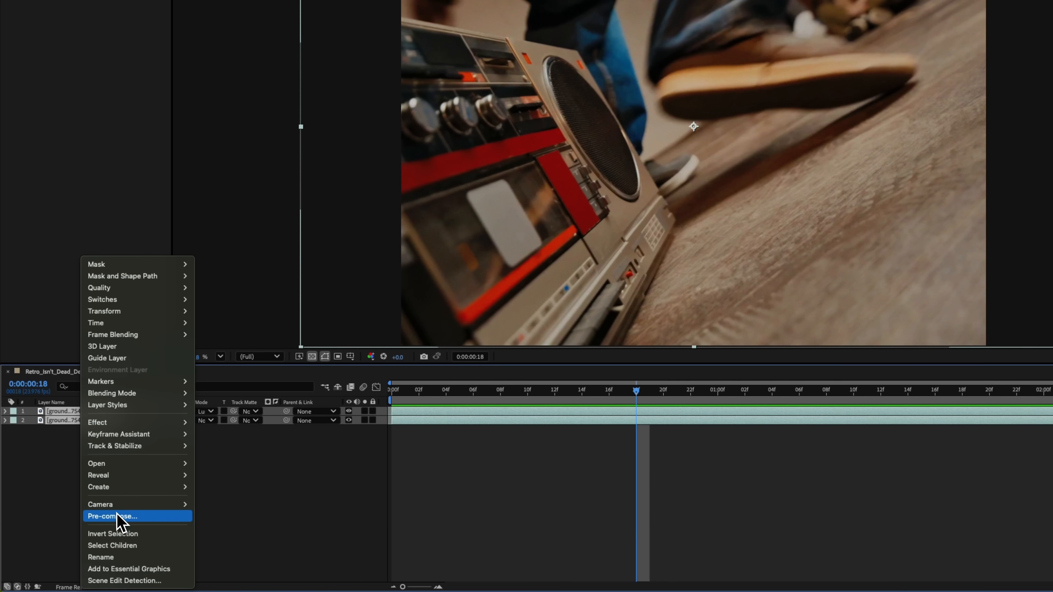
Pre-compose the two footage layers into Pre-comp 1, duplicate it and rename the top copy
click(112, 516)
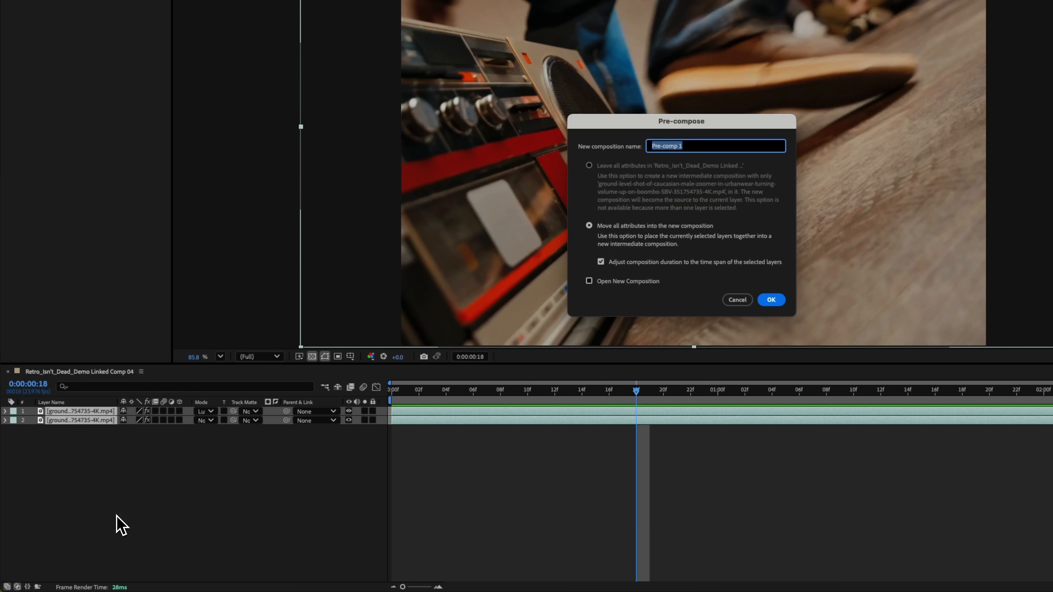
click(771, 299)
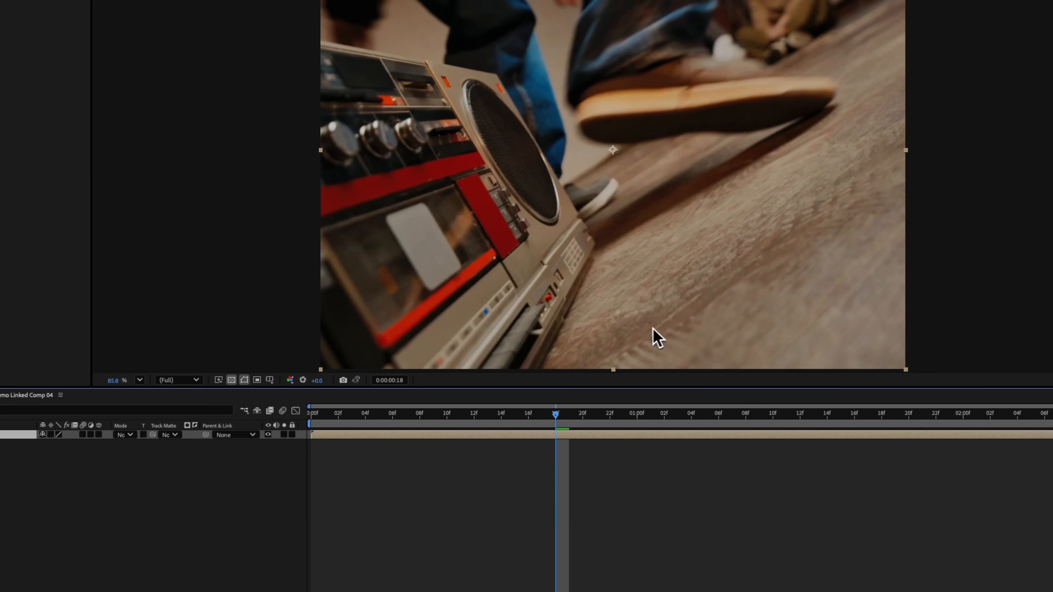
key(cmd+d)
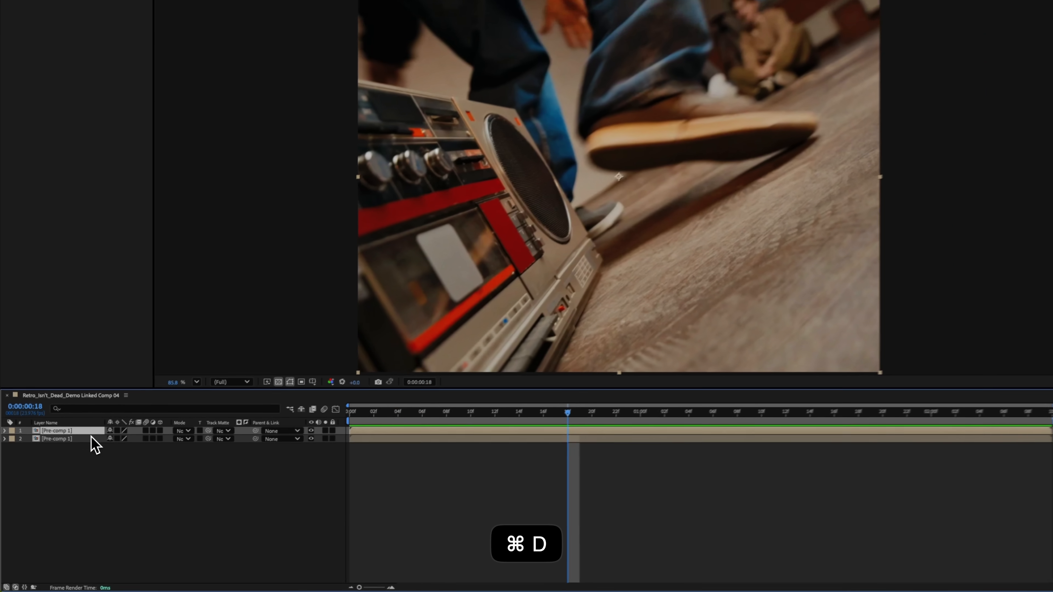
key(cmd+d)
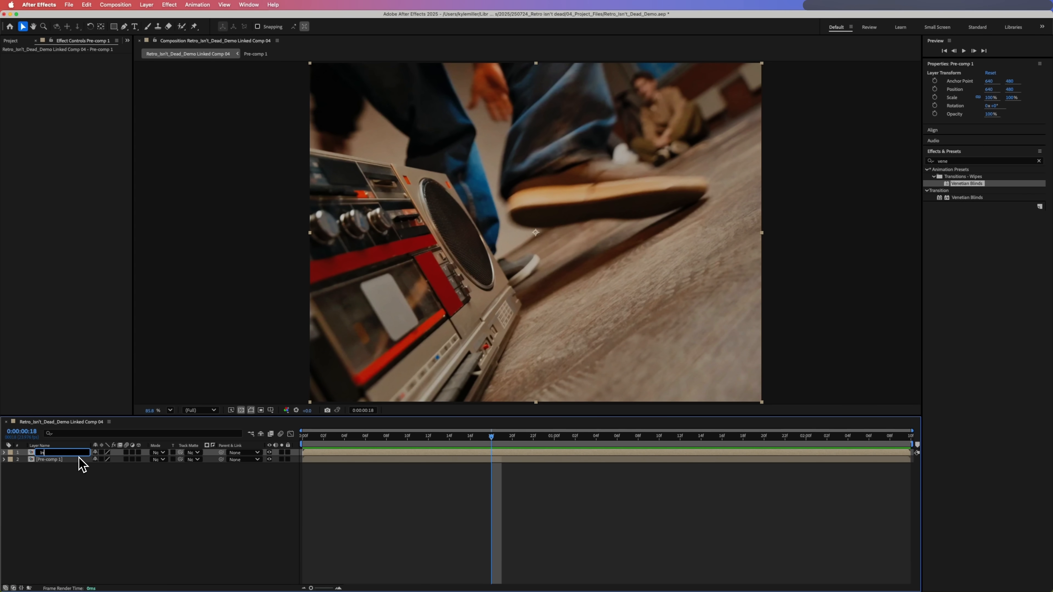
key(Return)
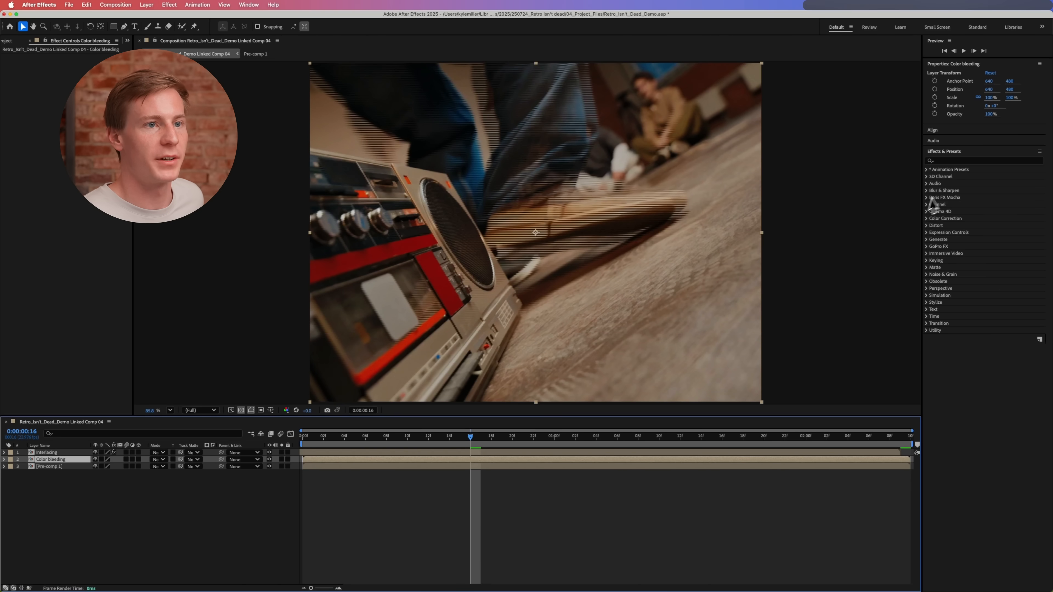
Search 'chro' to find the chromatic aberration effect for the Color bleeding layer
text(chro)
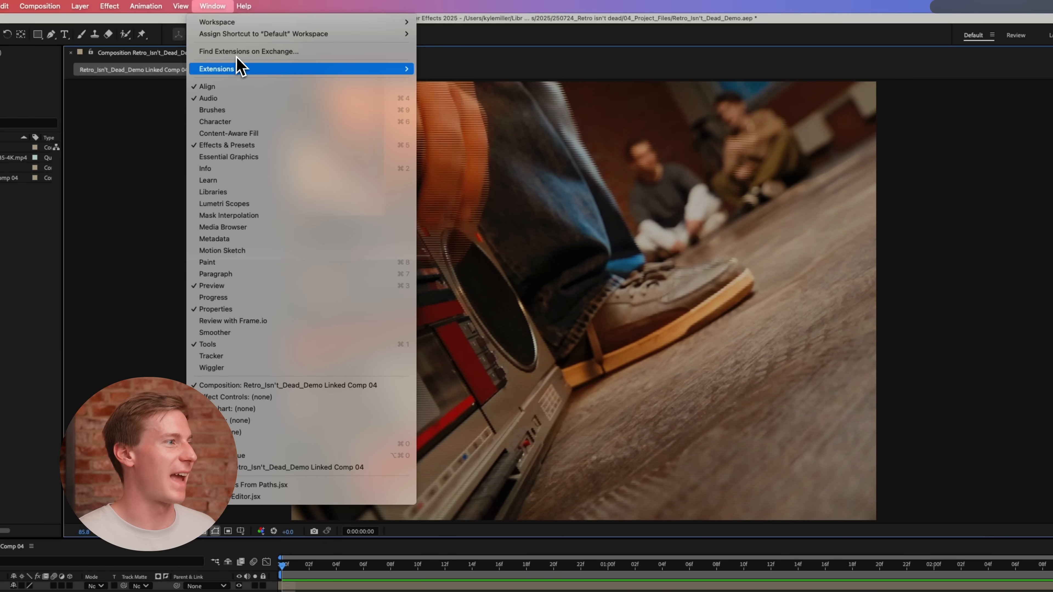
Launch Storyblocks and set downloads to the project's 01_Footage/01_Broll folder
click(216, 69)
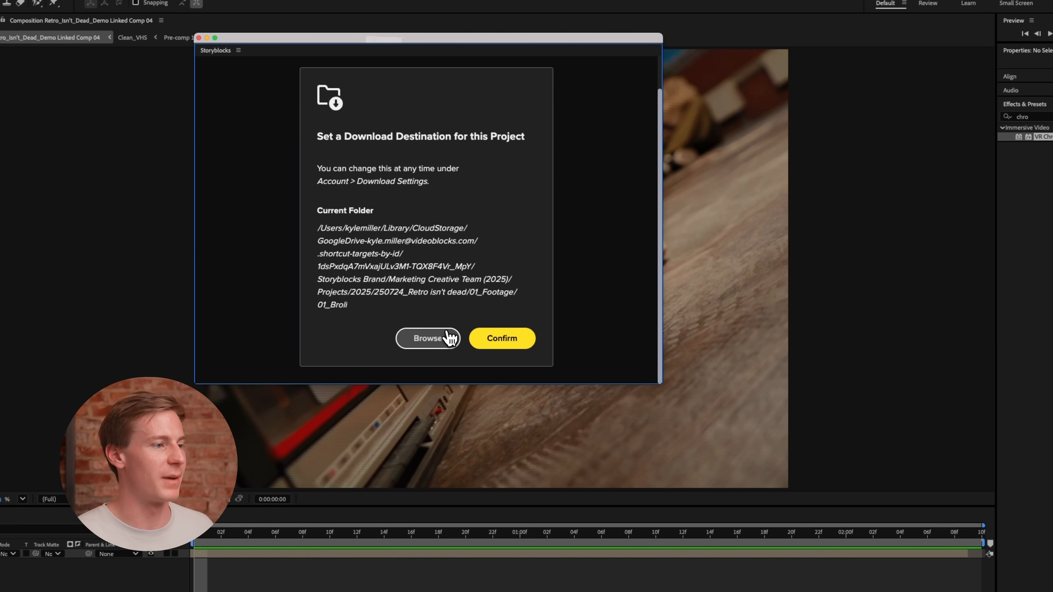
click(429, 338)
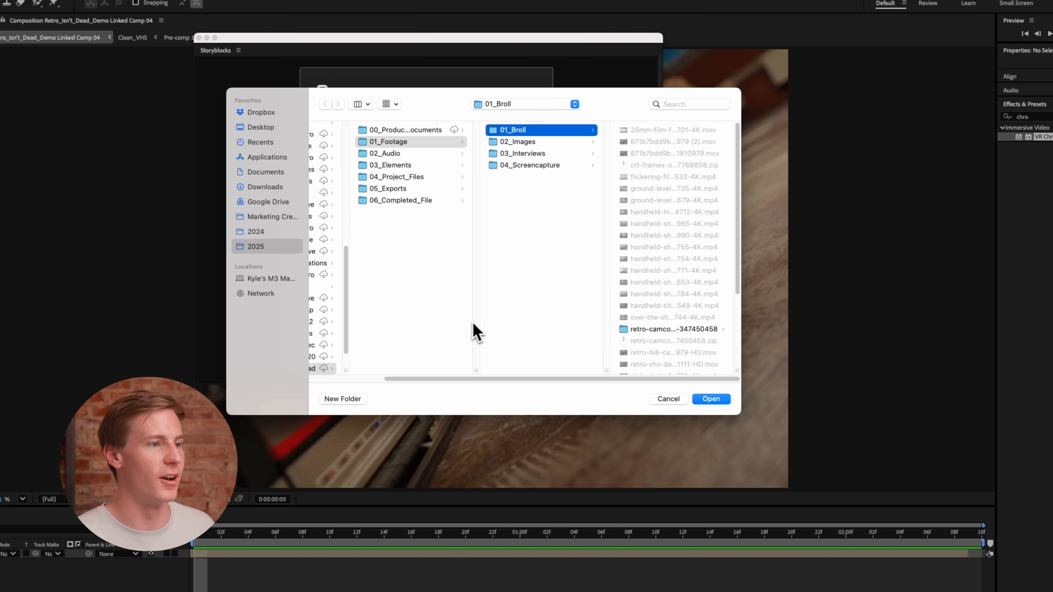
click(710, 399)
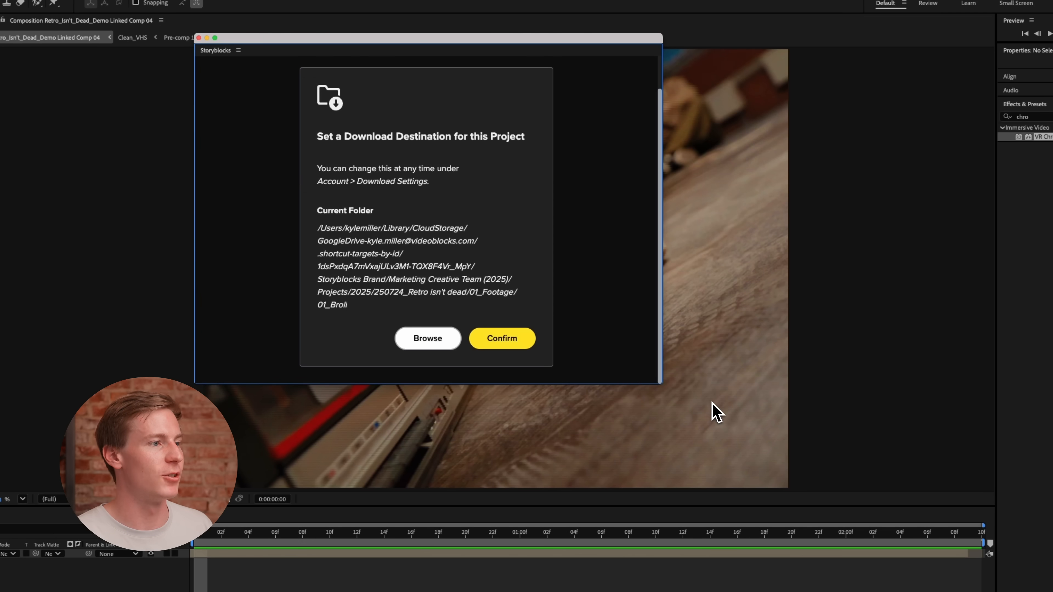
click(500, 338)
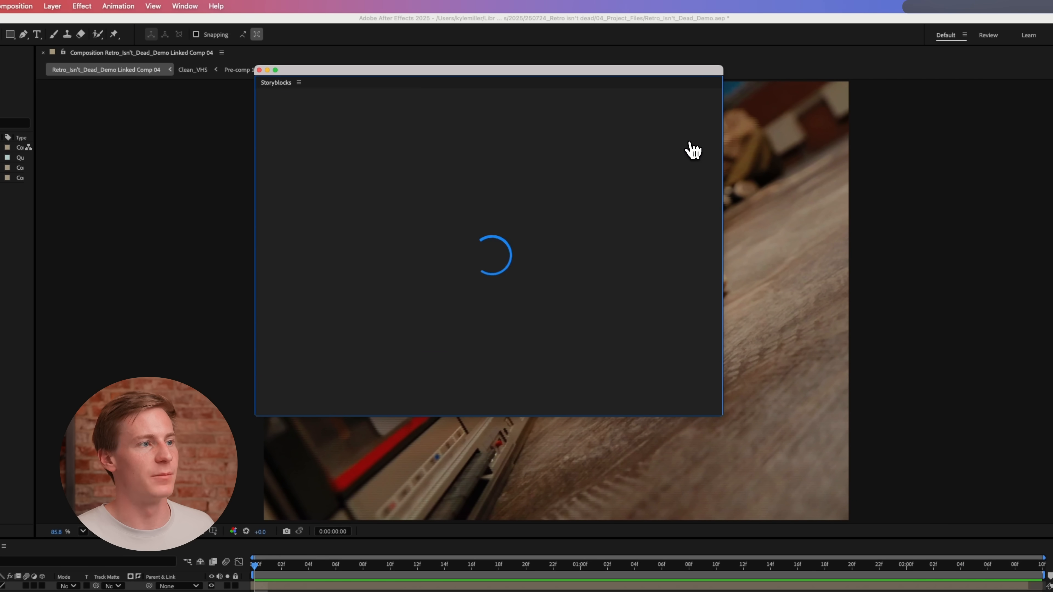
mouse_move(338, 233)
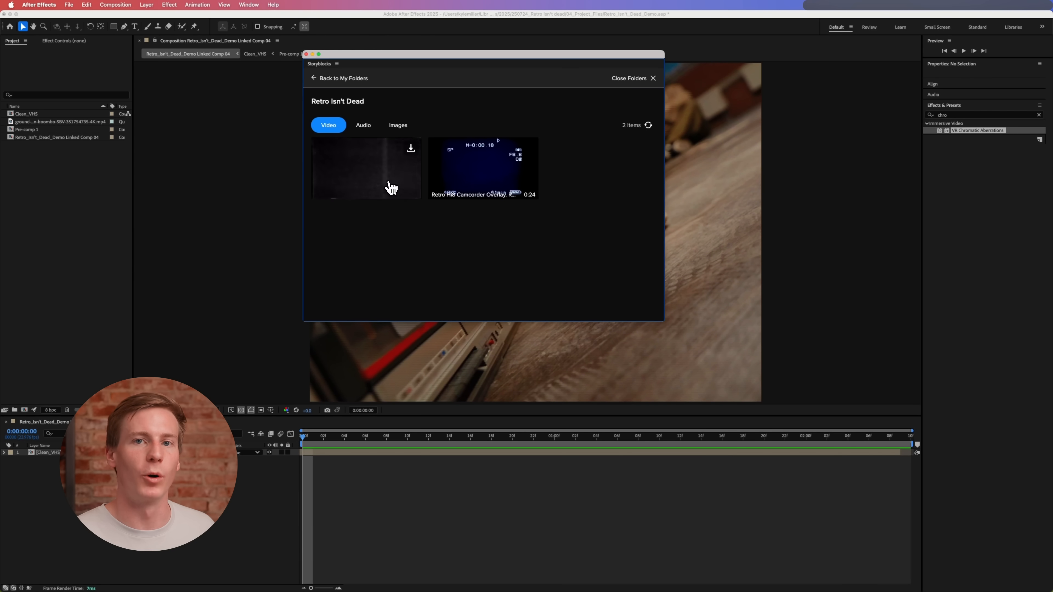
Copy the Retro VHS Damage Overlay's asset ID and download its HDMOV (ProRes) file
click(366, 168)
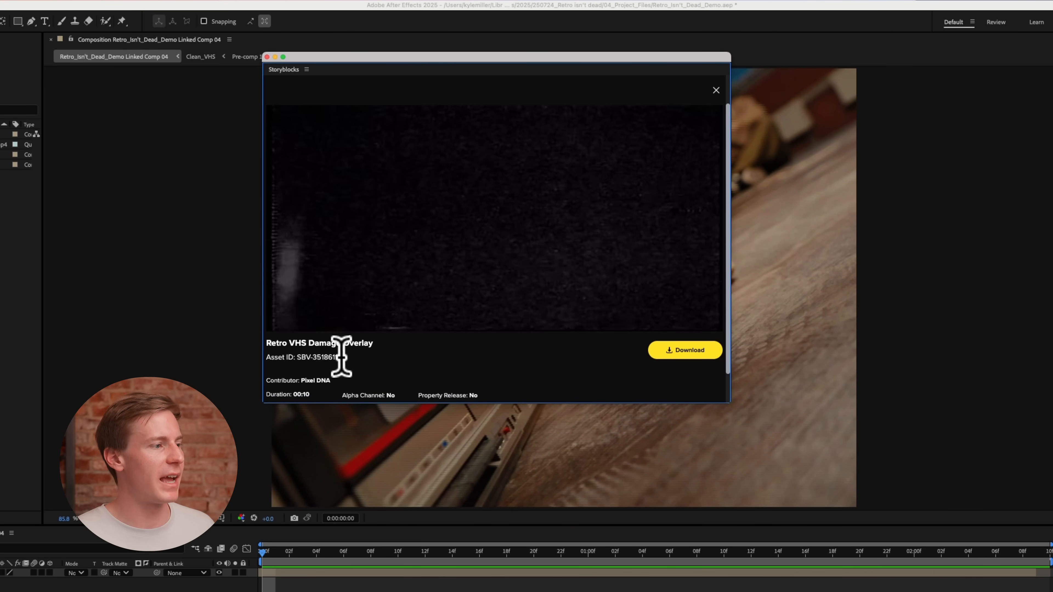
double_click(321, 356)
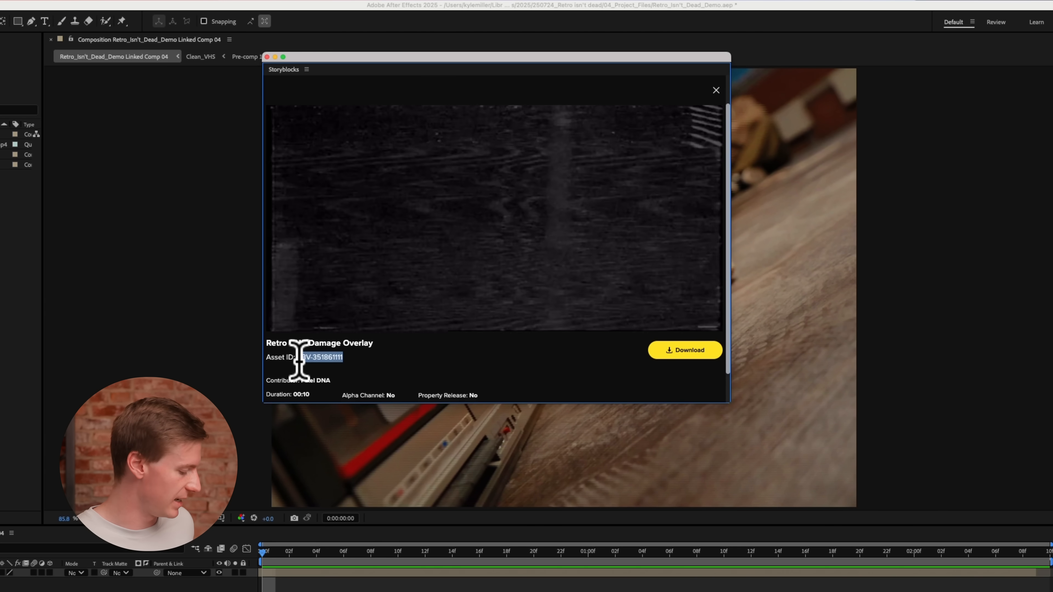
key(cmd+c)
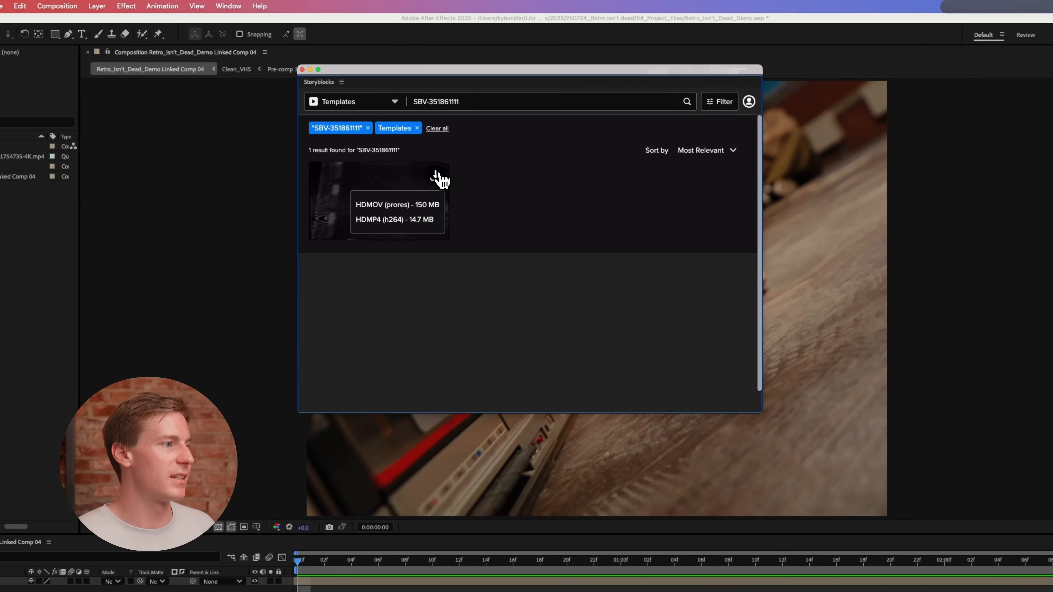
click(397, 203)
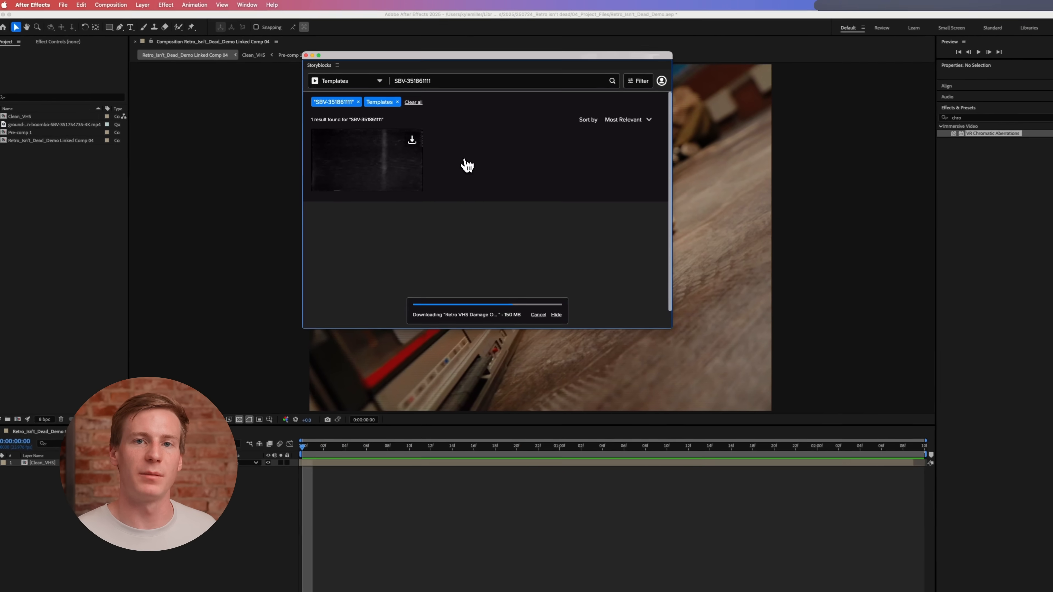
From My Folders > Retro Isn't Dead, download the camcorder HUD overlay as HDMOV
click(694, 102)
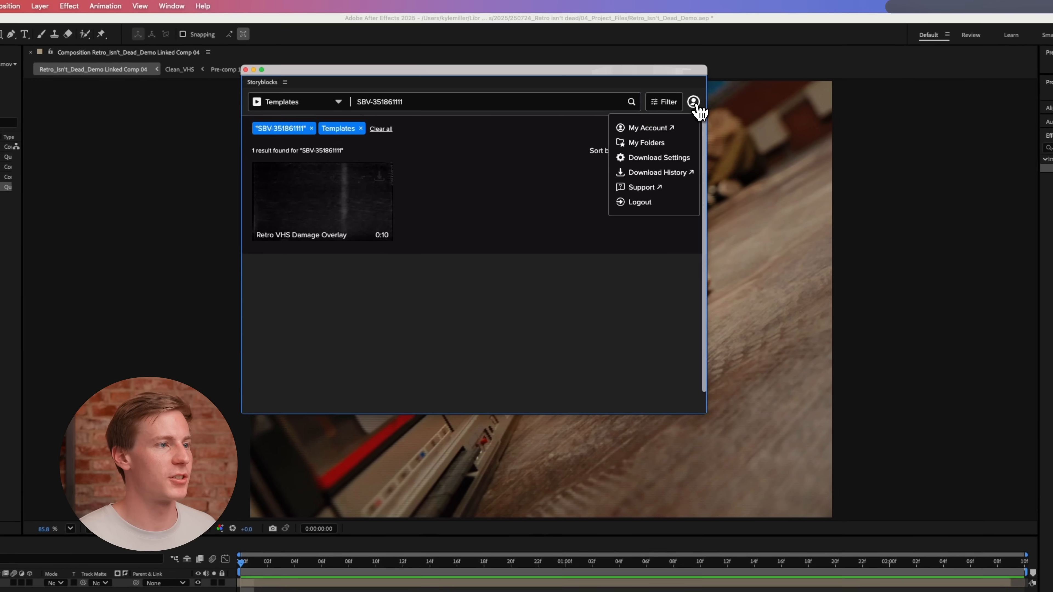
click(645, 143)
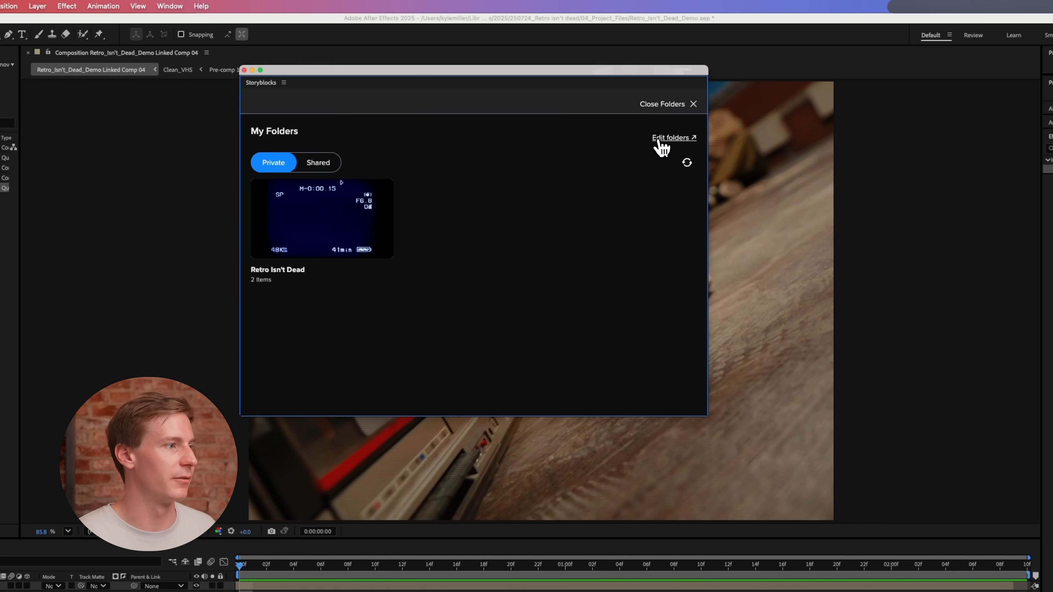
click(322, 218)
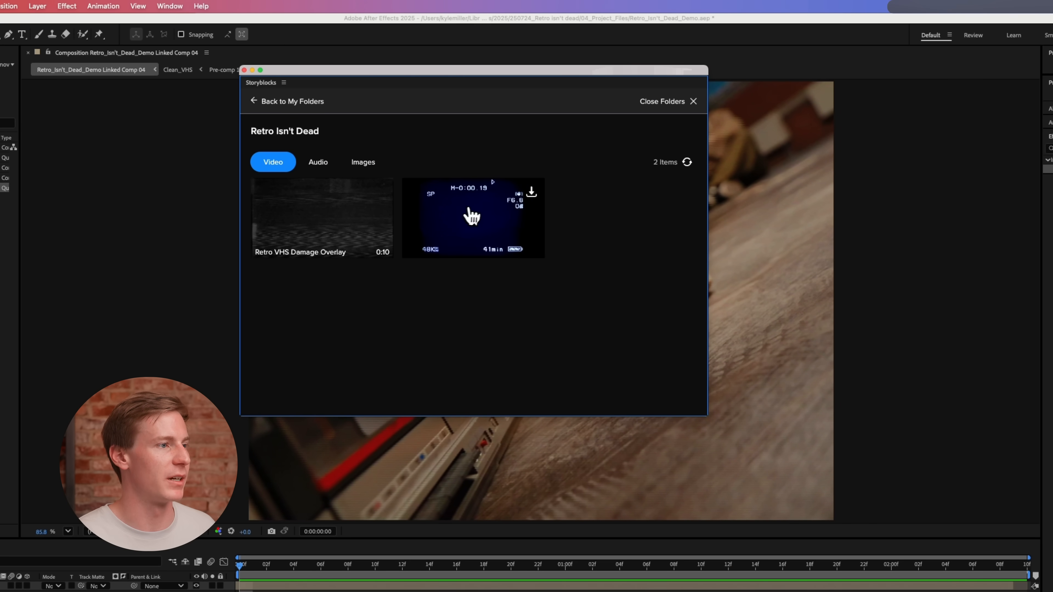
click(530, 191)
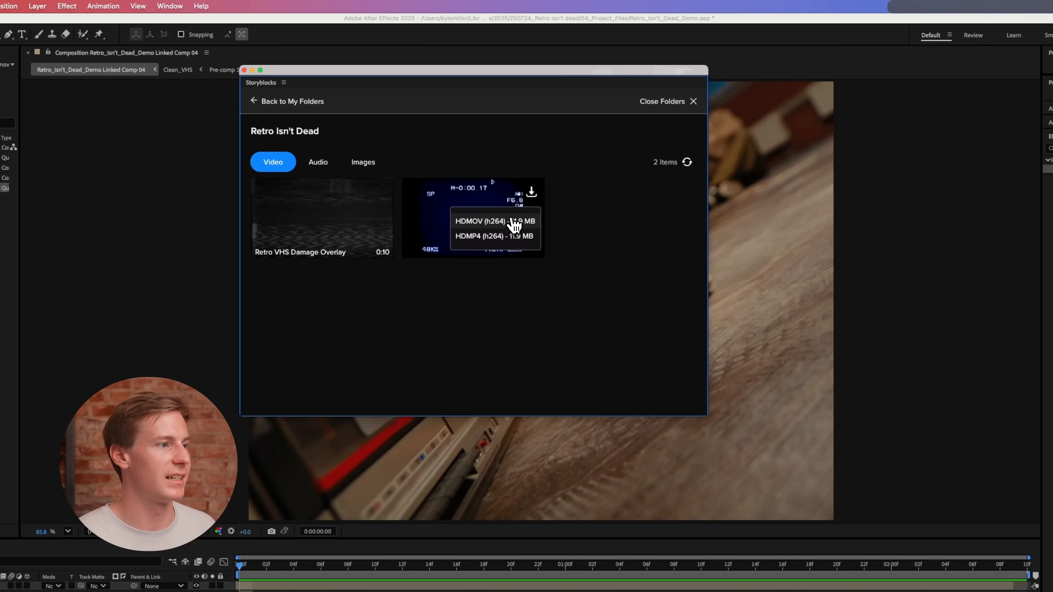
click(481, 221)
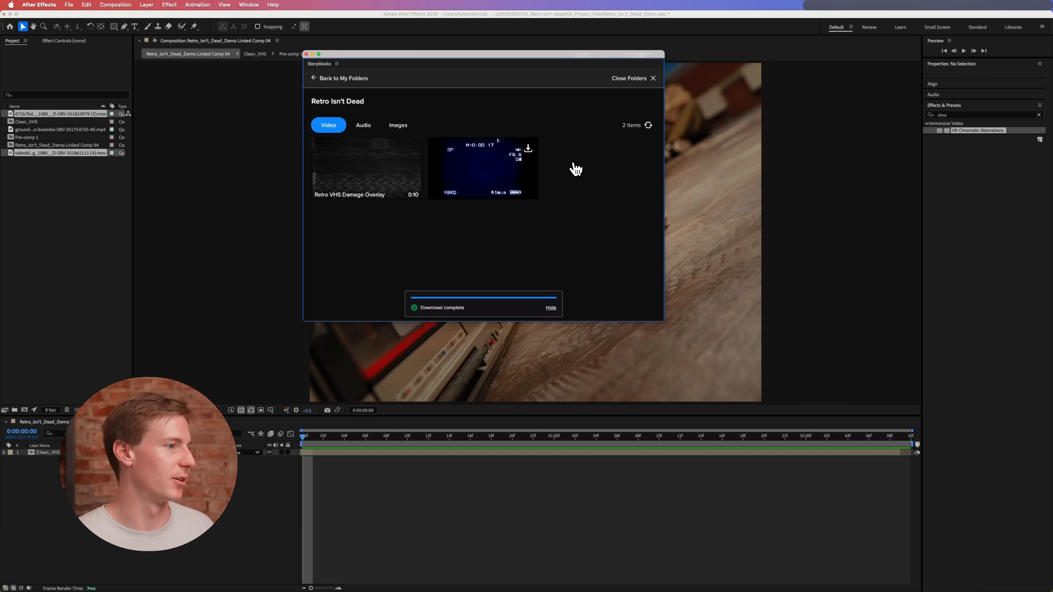
mouse_move(369, 87)
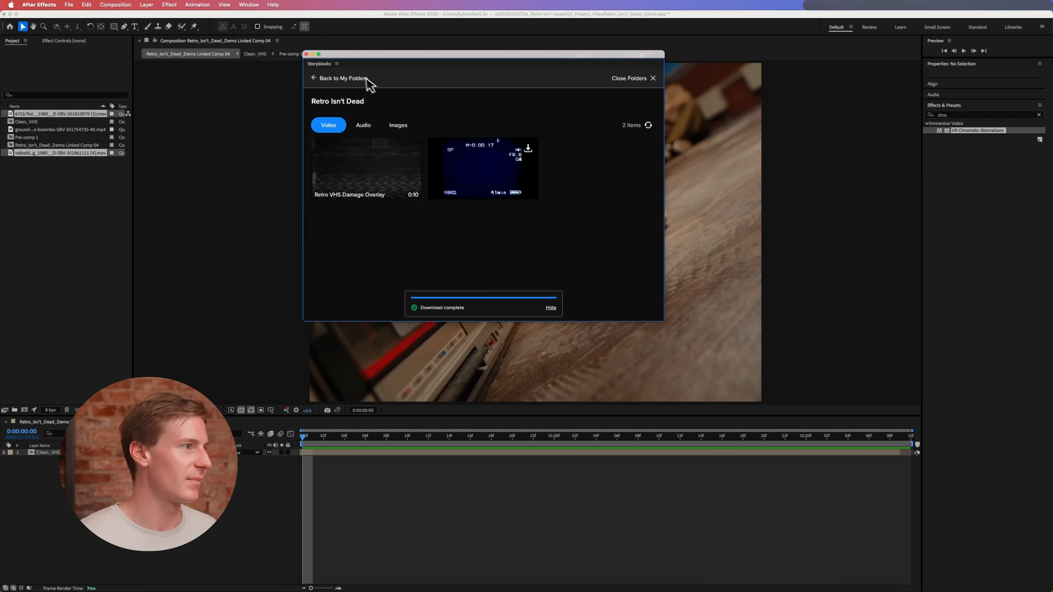
Close Storyblocks and blend the damage overlay layer above Clean_VHS with Add mode
click(651, 77)
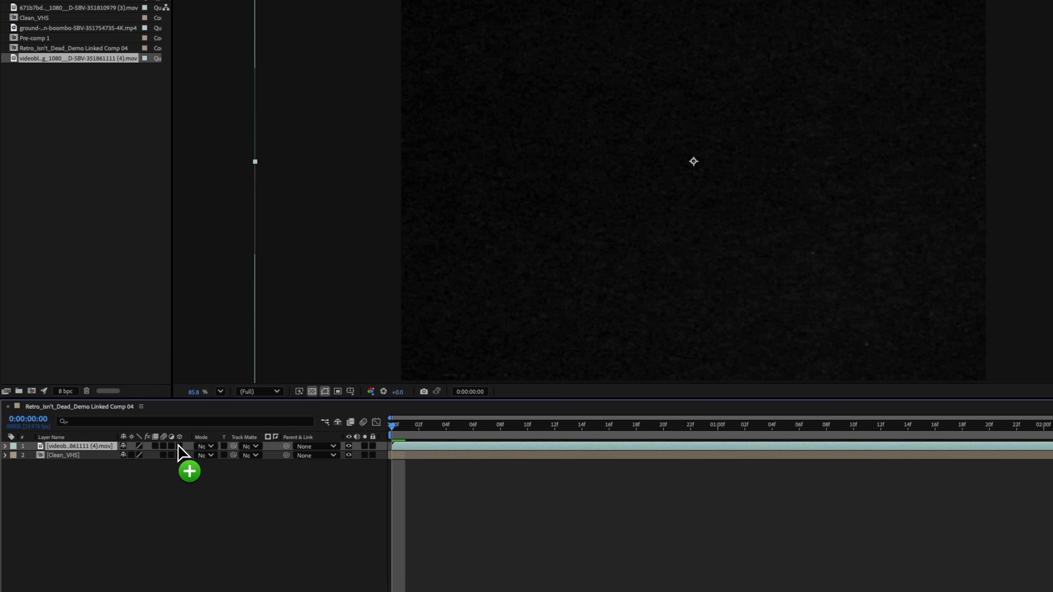
click(204, 446)
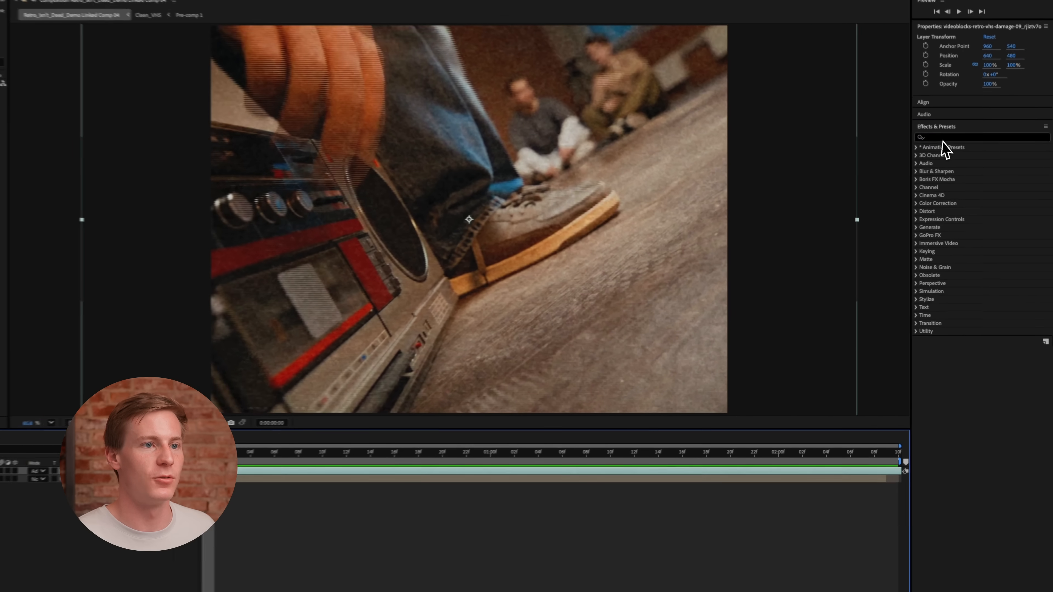
Apply Displacement Map to Clean_VHS using the damage overlay layer, with both channels set to Luminance
text(displ)
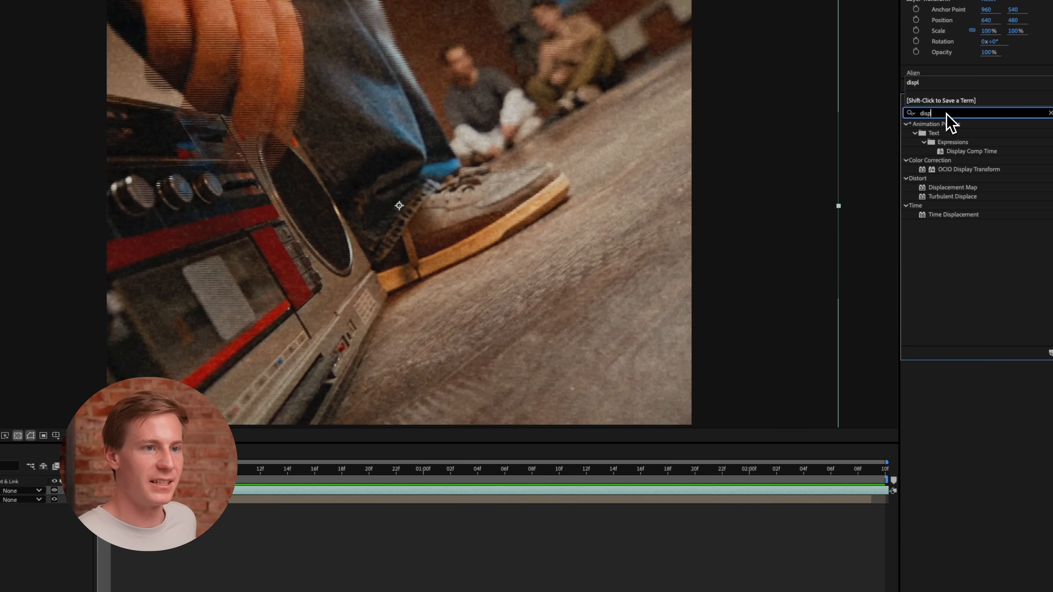
click(952, 186)
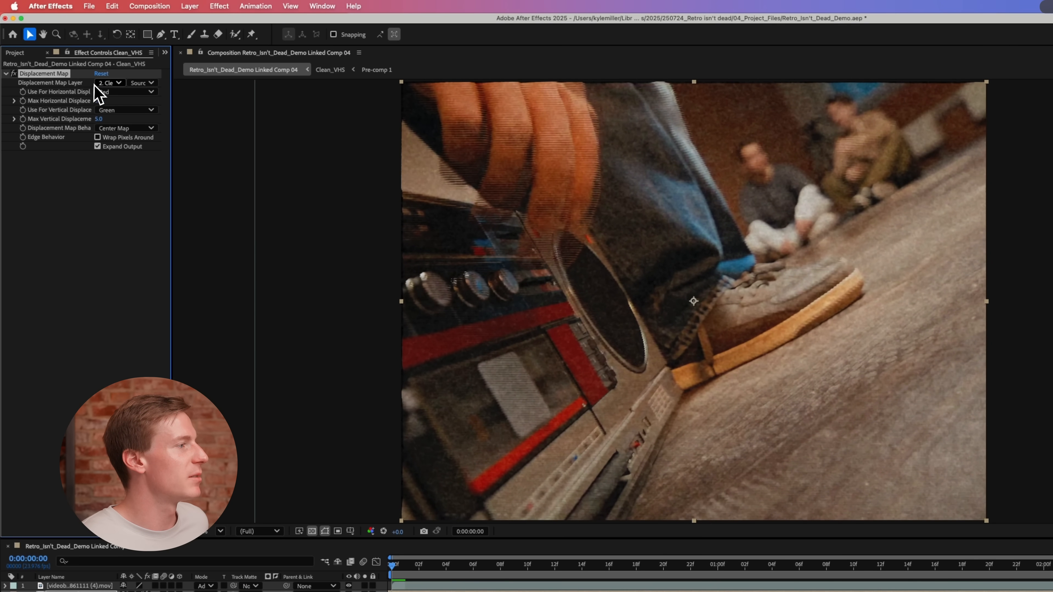
click(108, 83)
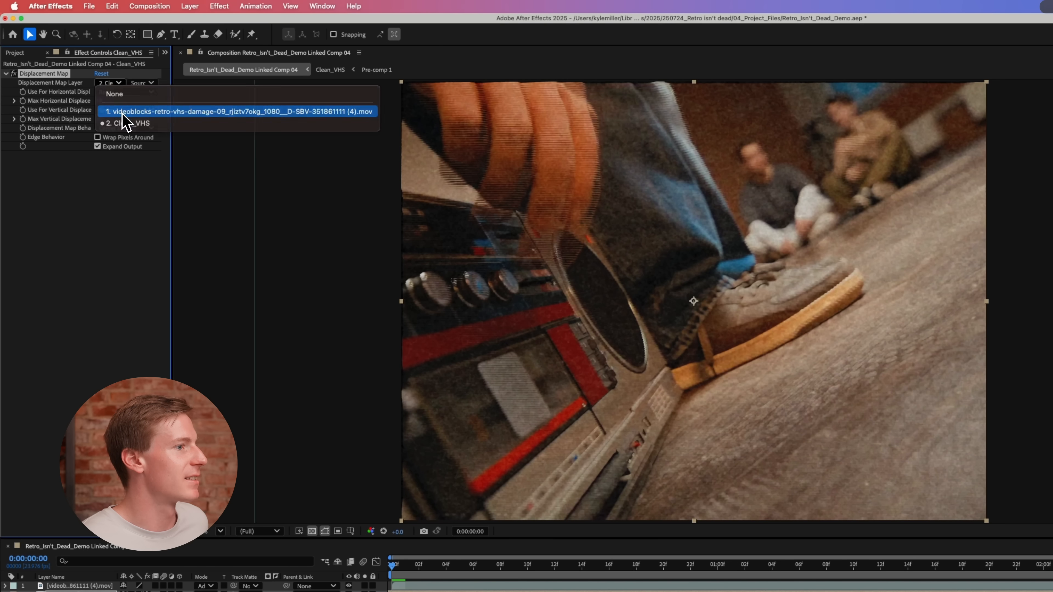
click(238, 111)
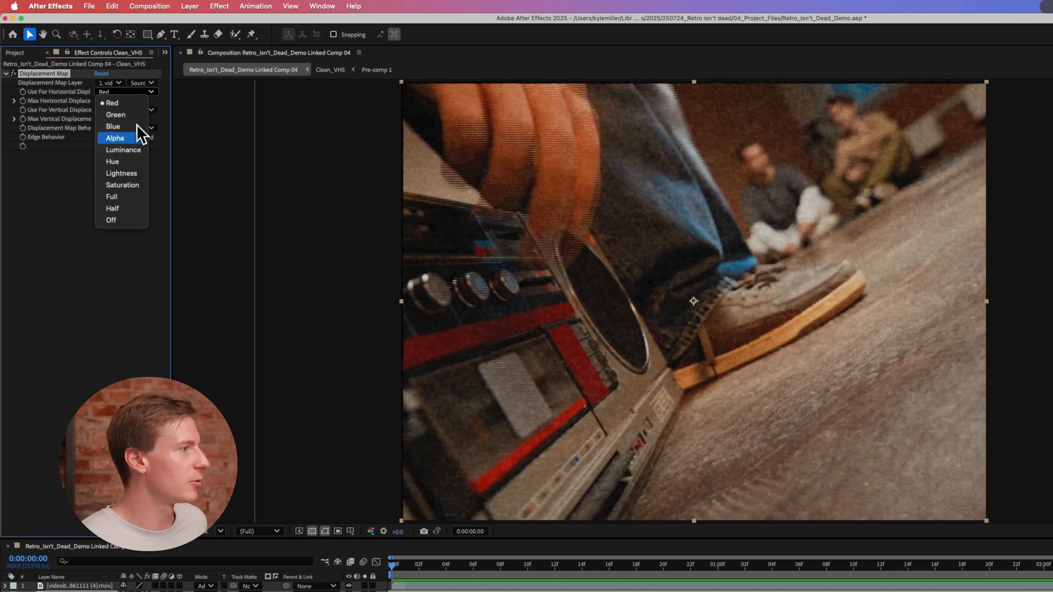
click(123, 150)
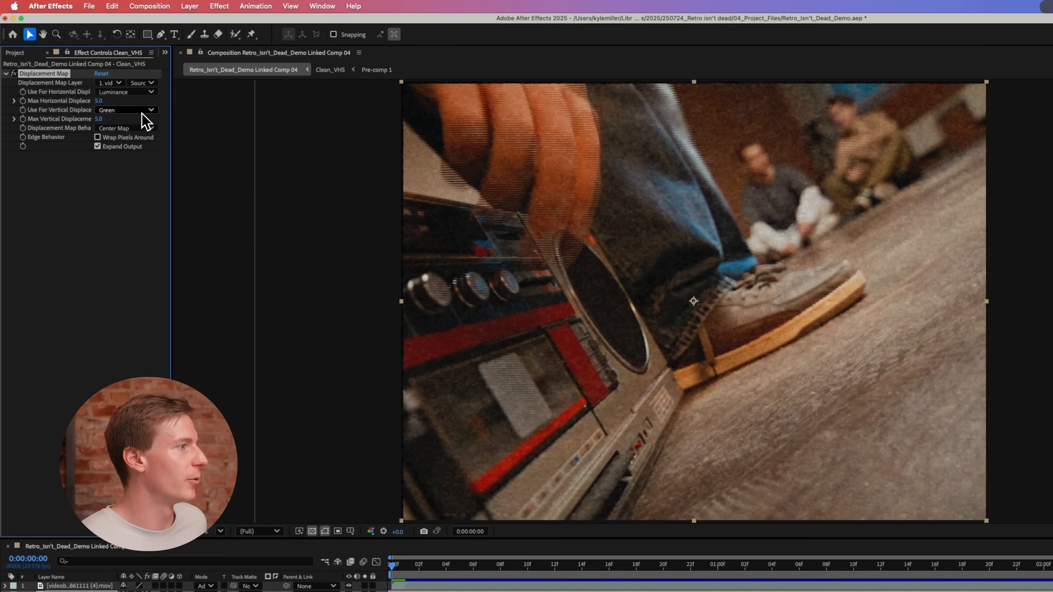
click(125, 109)
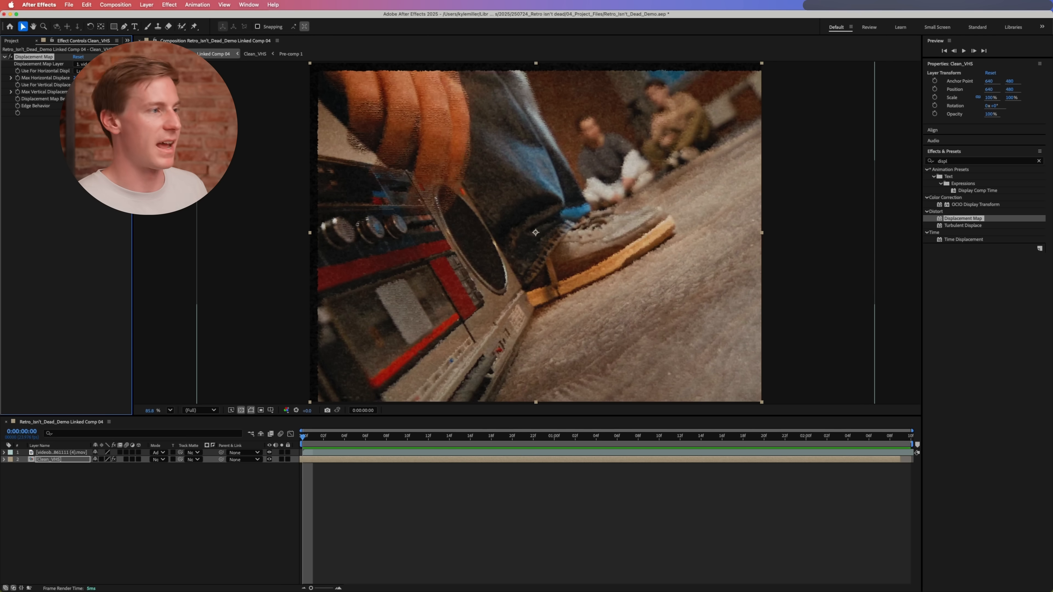
mouse_move(567, 69)
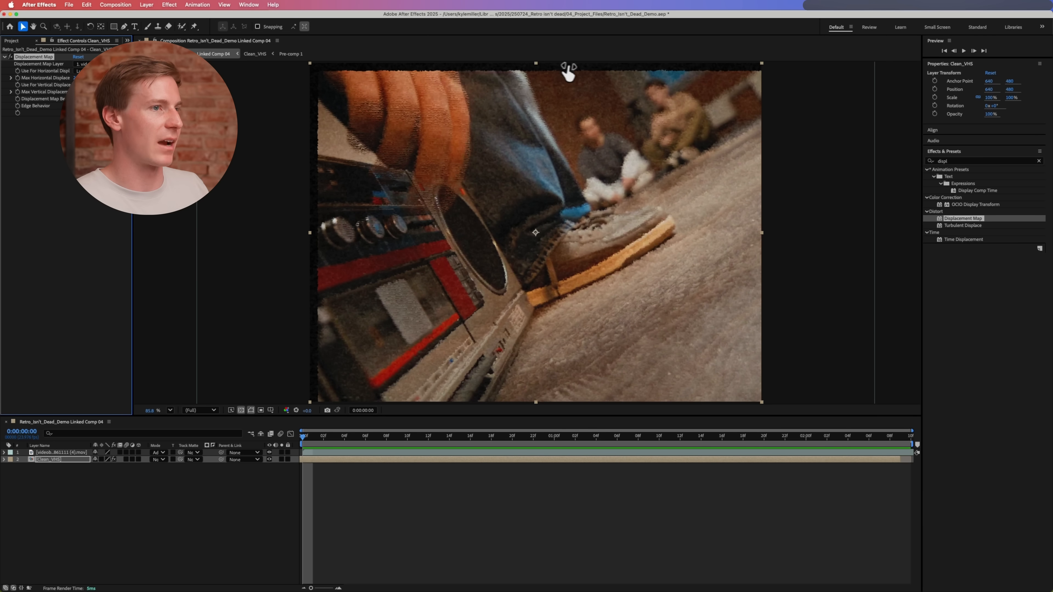
Scale Clean_VHS to 107% and play the composition to check the warp
key(s)
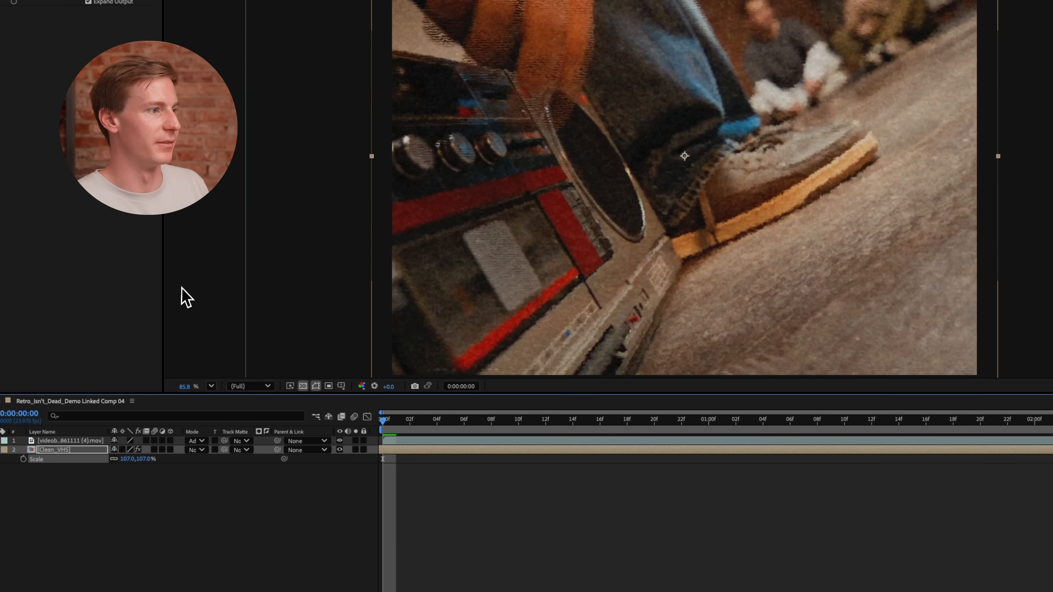
click(504, 420)
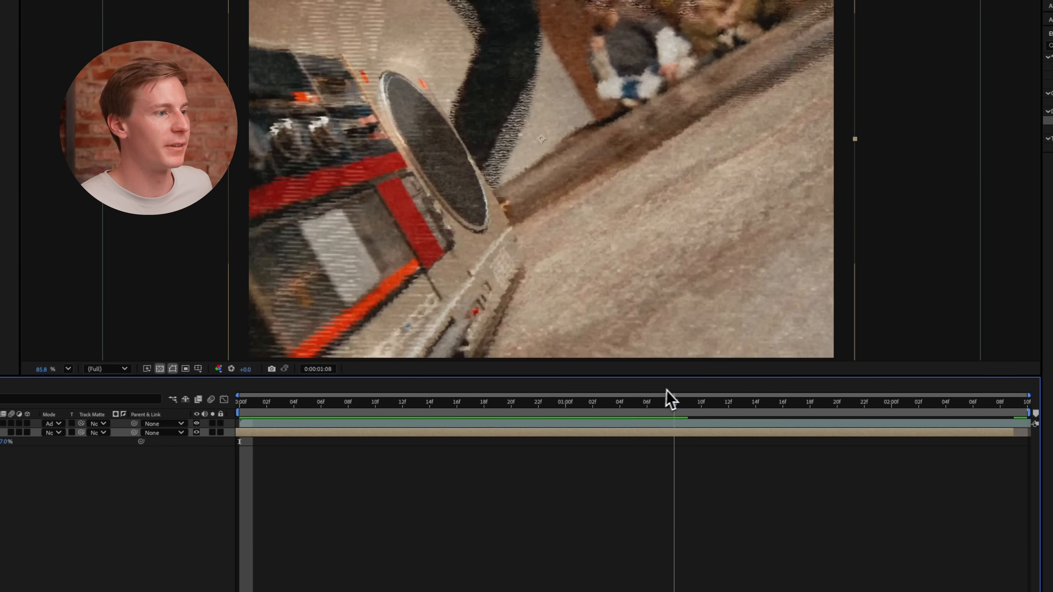
key(space)
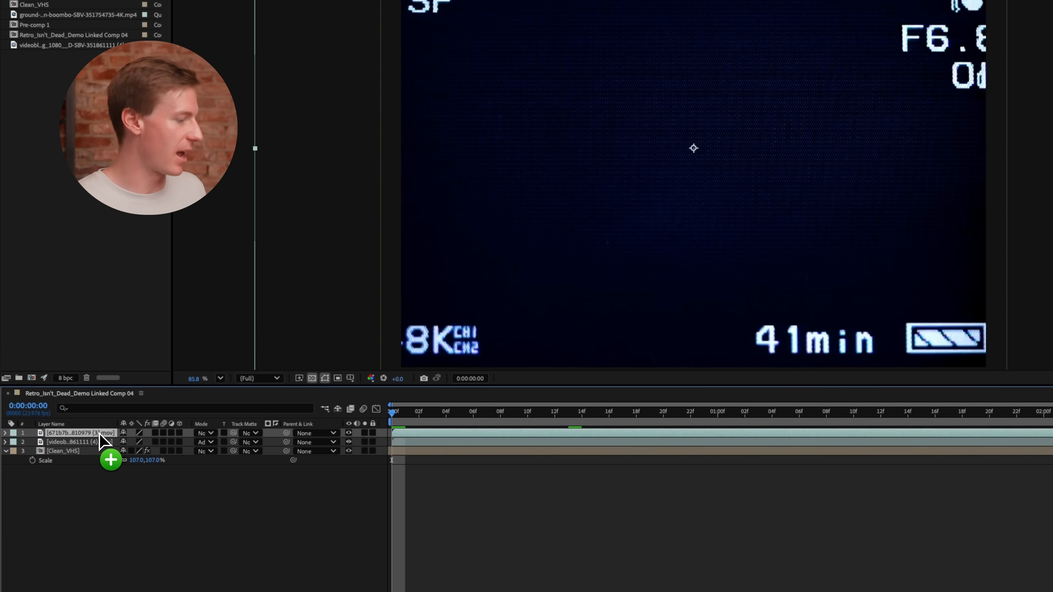
Scale the HUD layer to 90%, blend it with Screen mode and preview the composite
key(s)
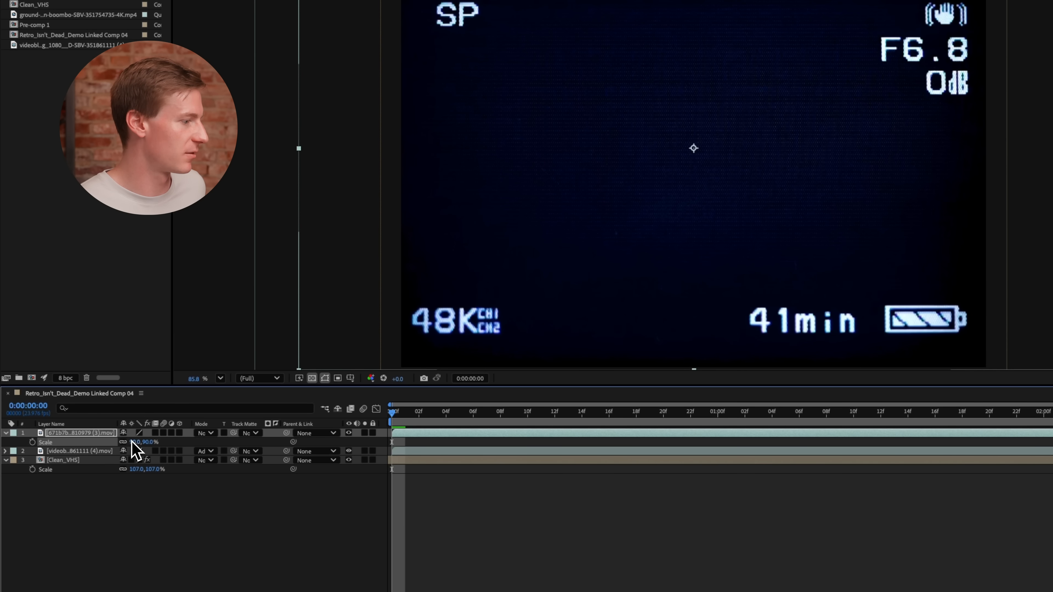
click(204, 432)
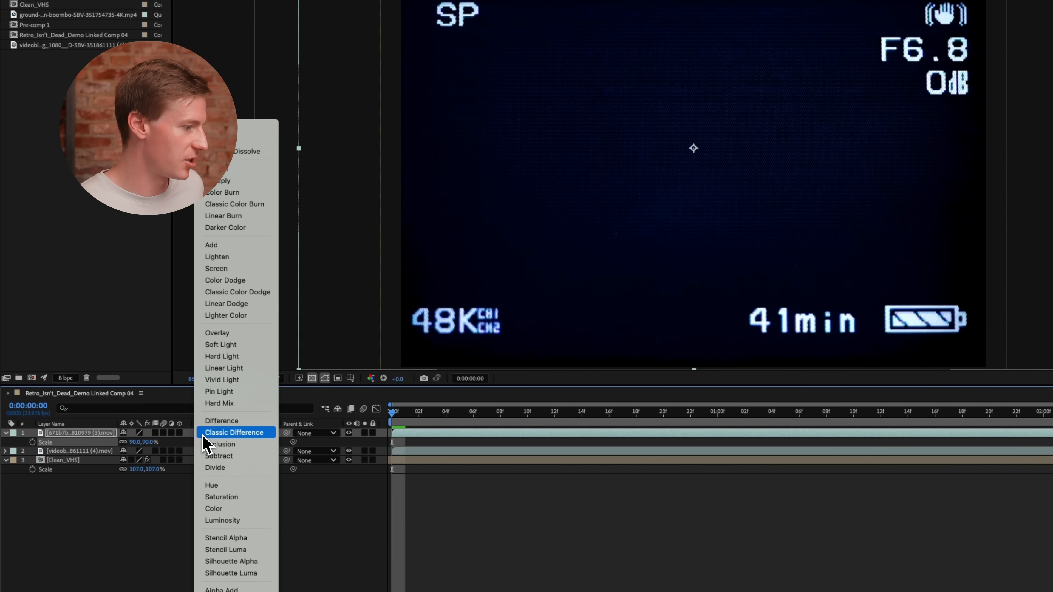
mouse_move(236, 269)
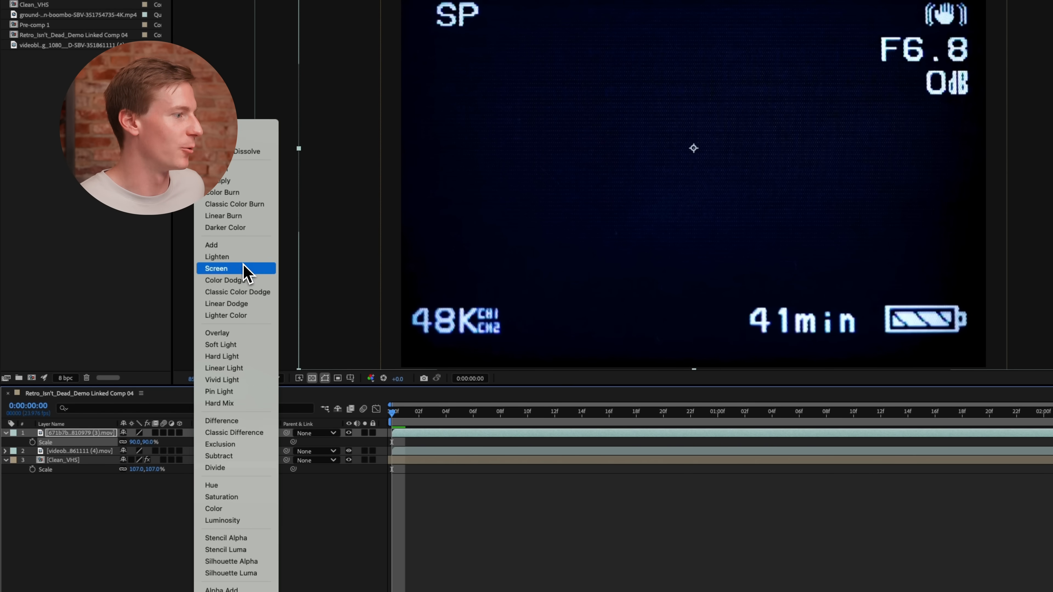
click(216, 269)
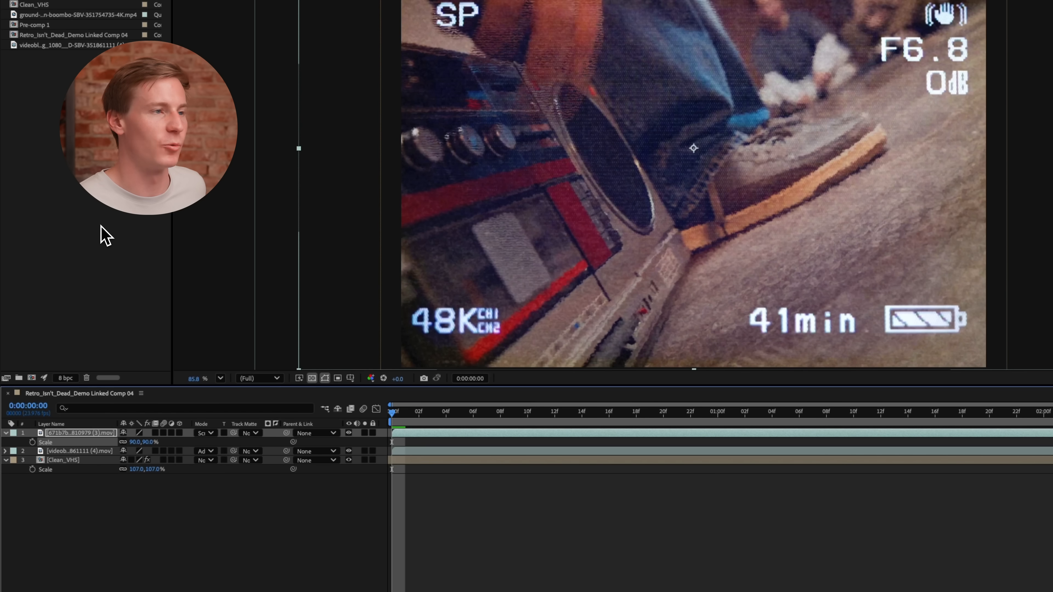
mouse_move(296, 350)
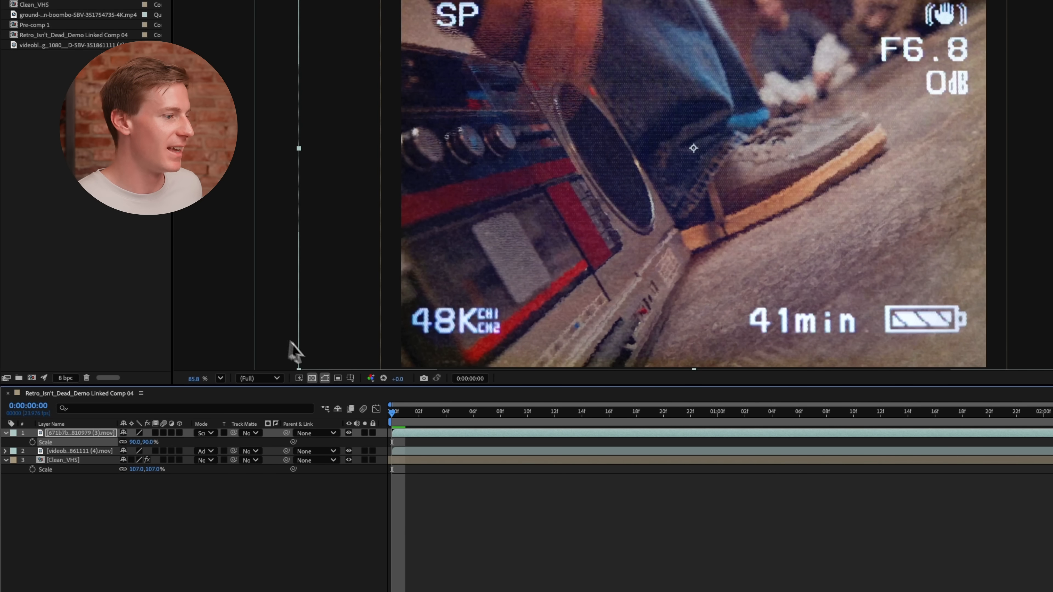
key(Space)
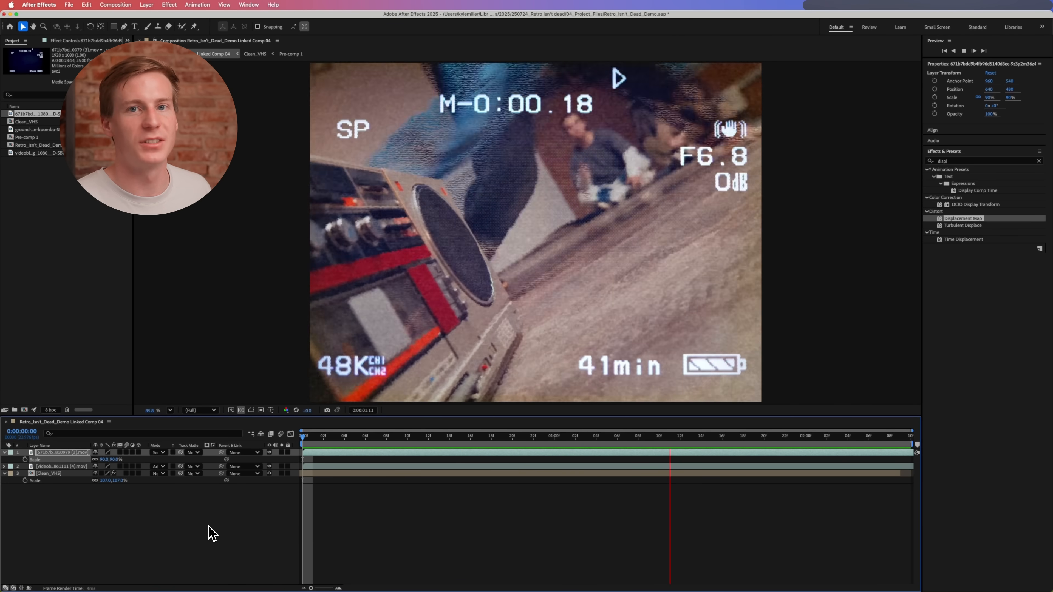
Stop the preview, review the Displacement Map settings and paste the clip into the editor timeline
key(space)
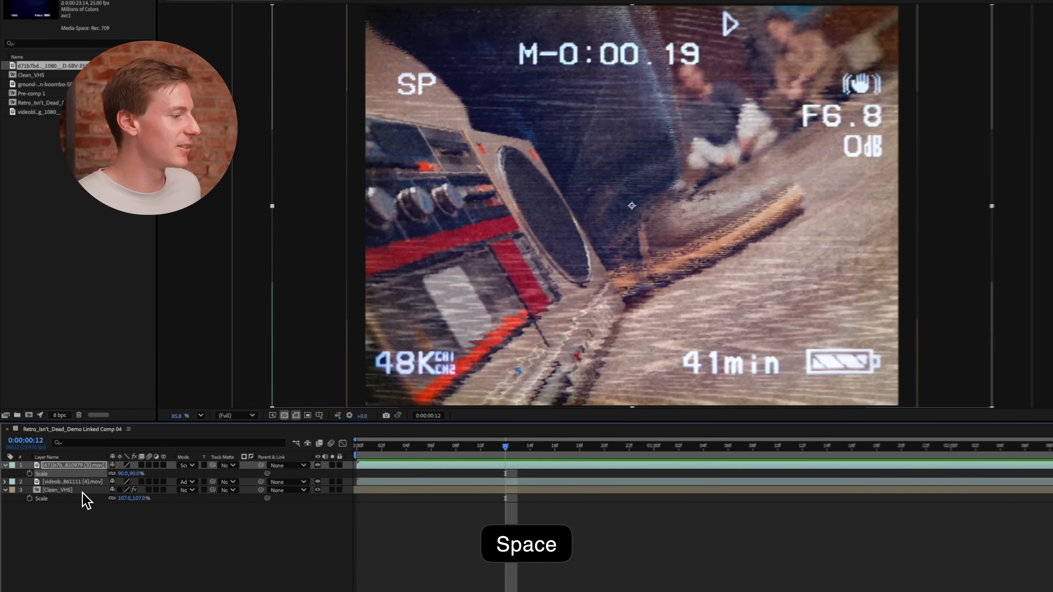
key(space)
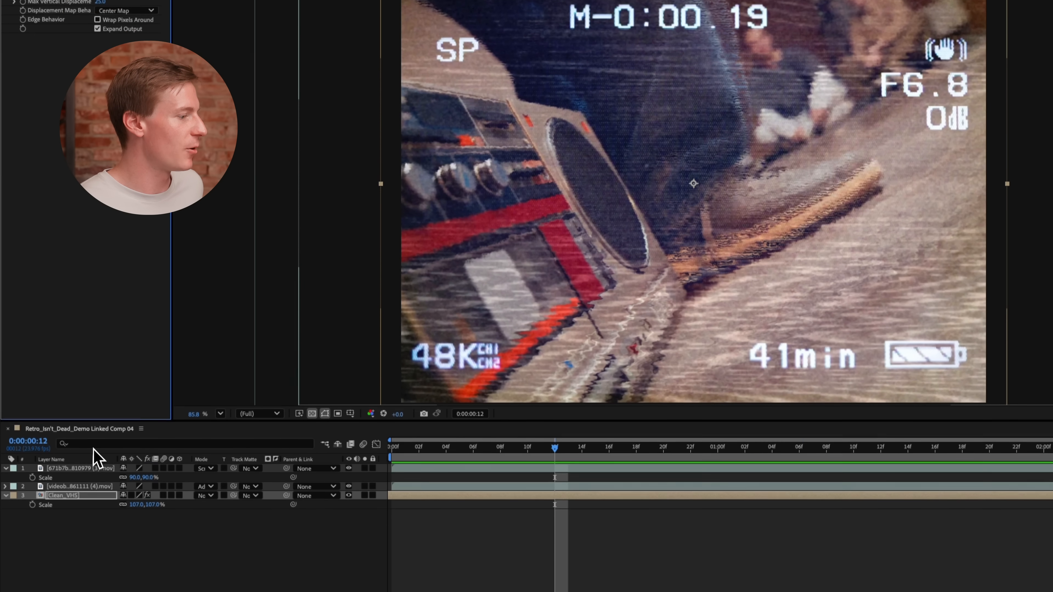
key(cmd+v)
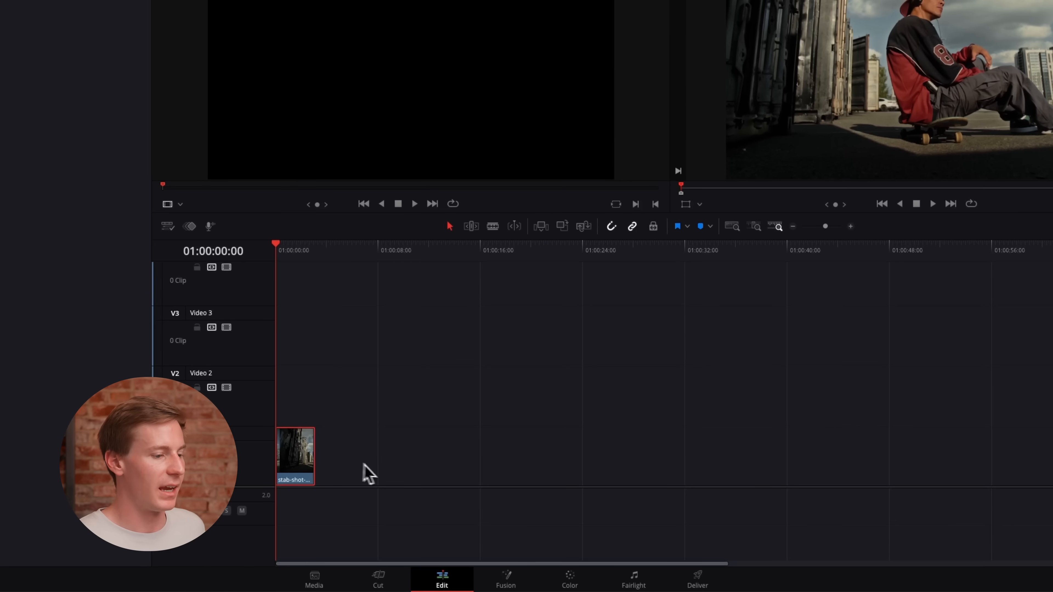
On the Color page add serial nodes to the skate clip and search 'camera' in the Effects library
click(569, 579)
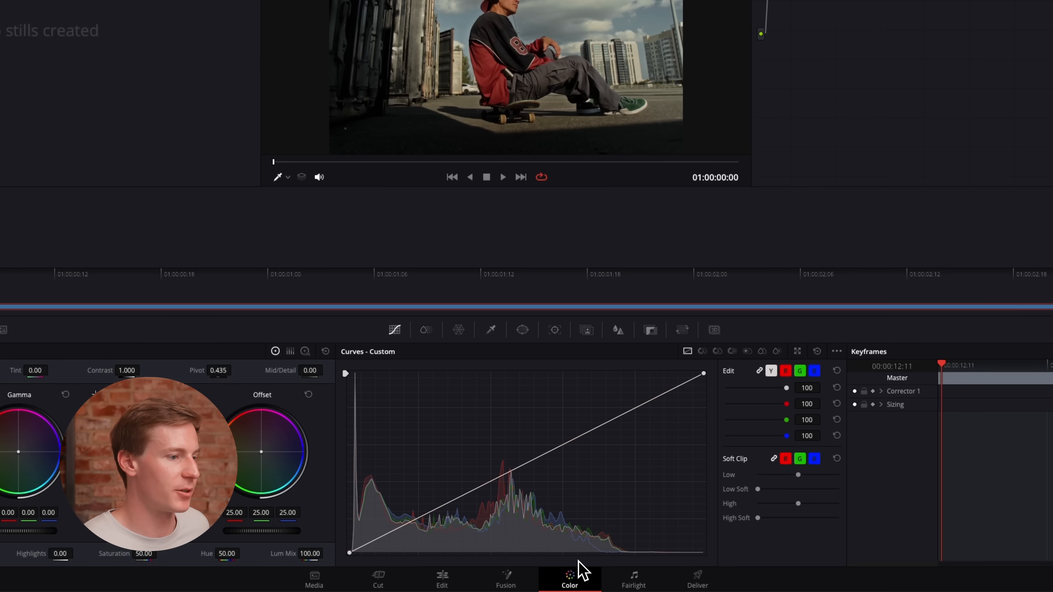
click(616, 329)
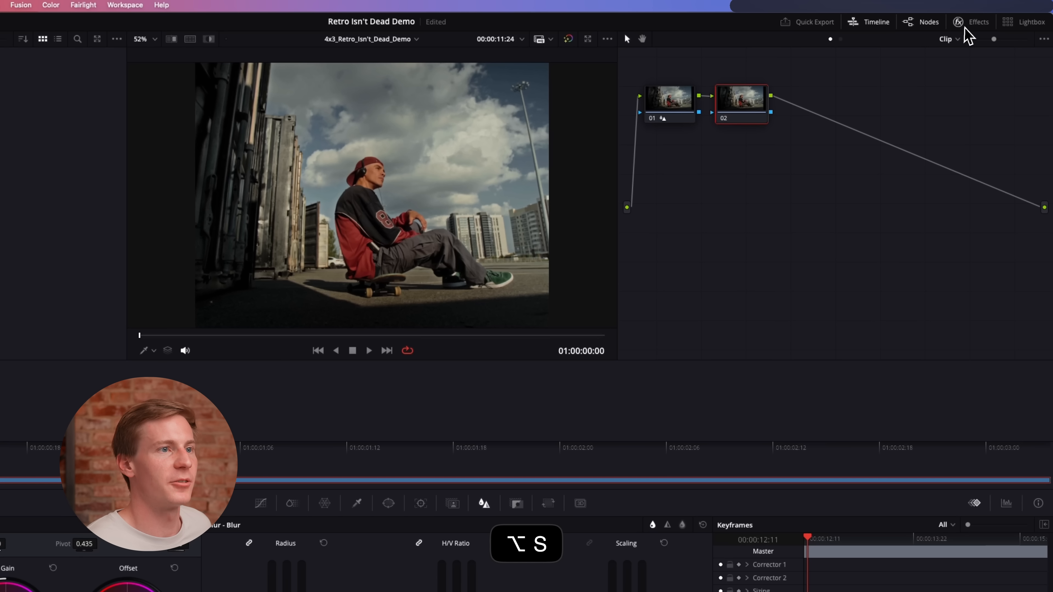
click(978, 22)
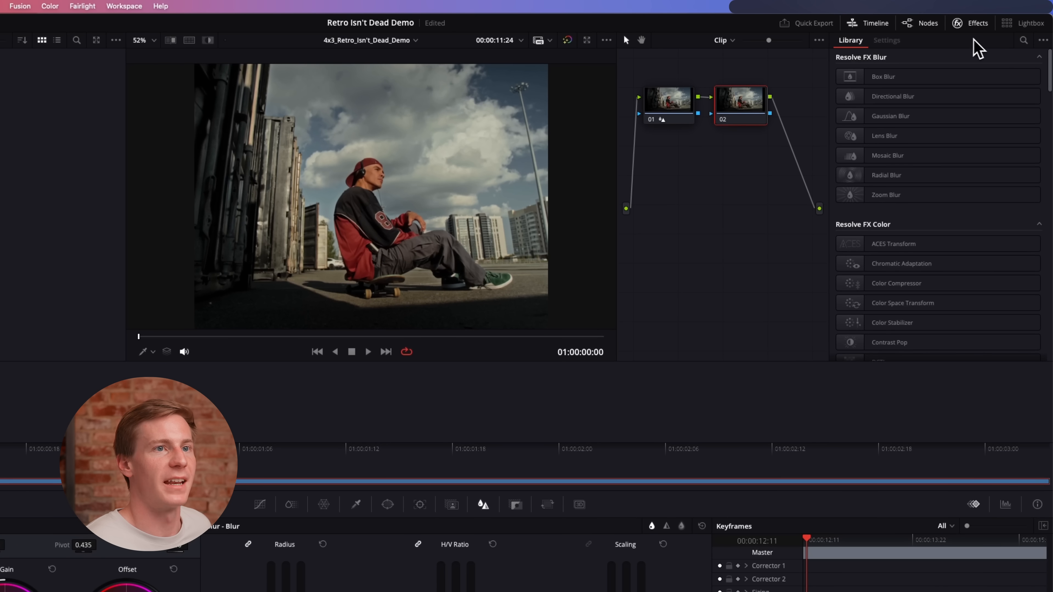
text(camera)
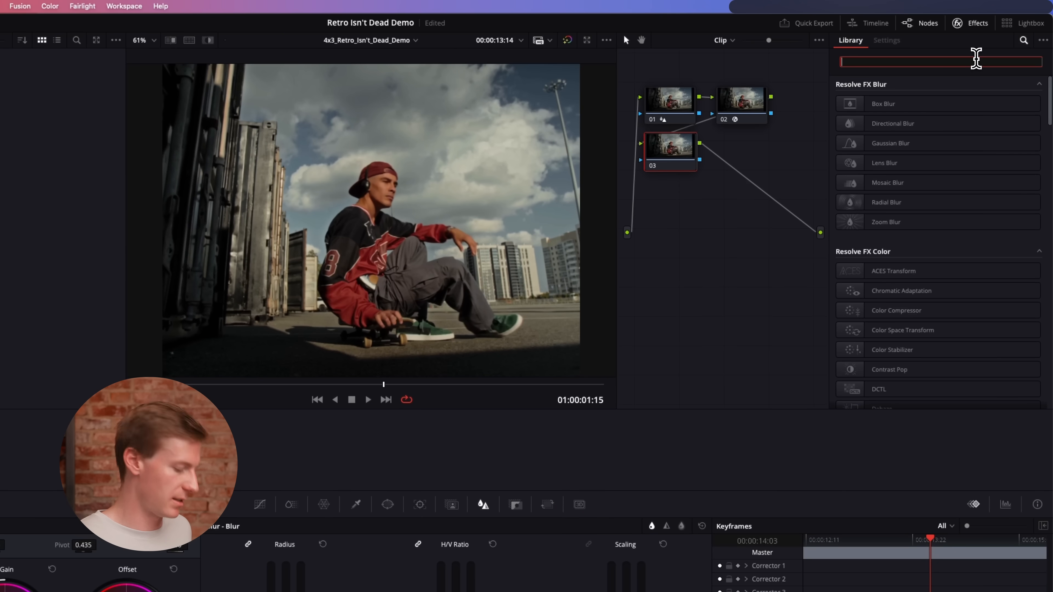
Add 16mm Film Grain at 0.750 opacity to node 03 and preview the clip
text(film)
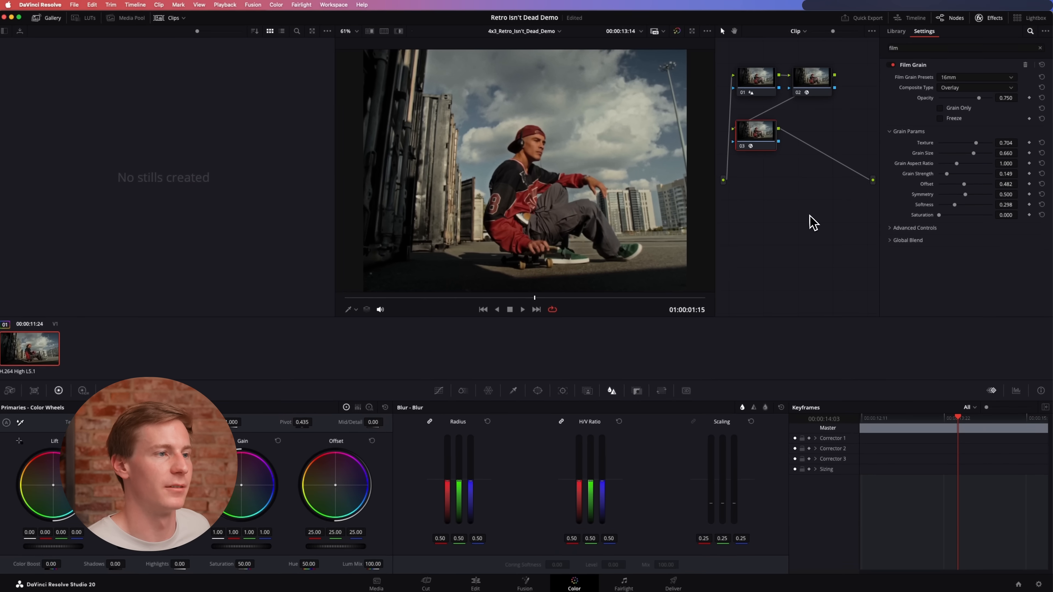
key(space)
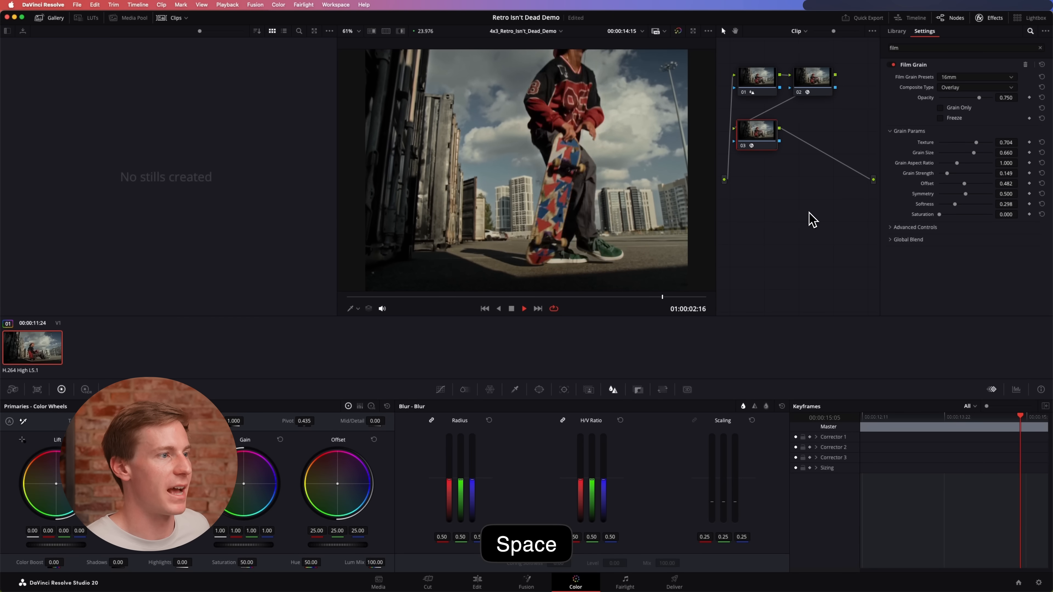
key(space)
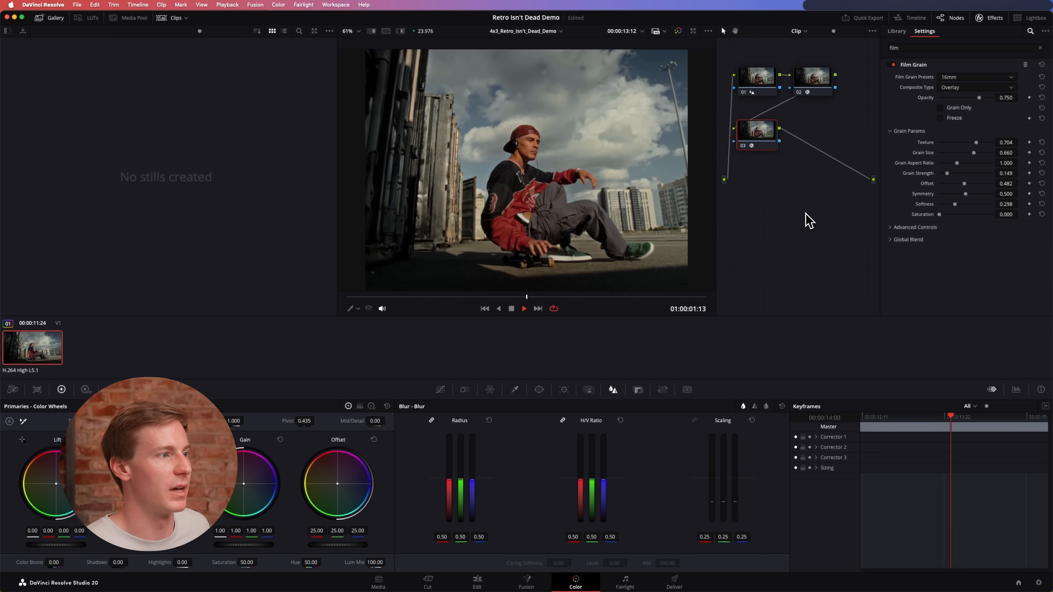
key(space)
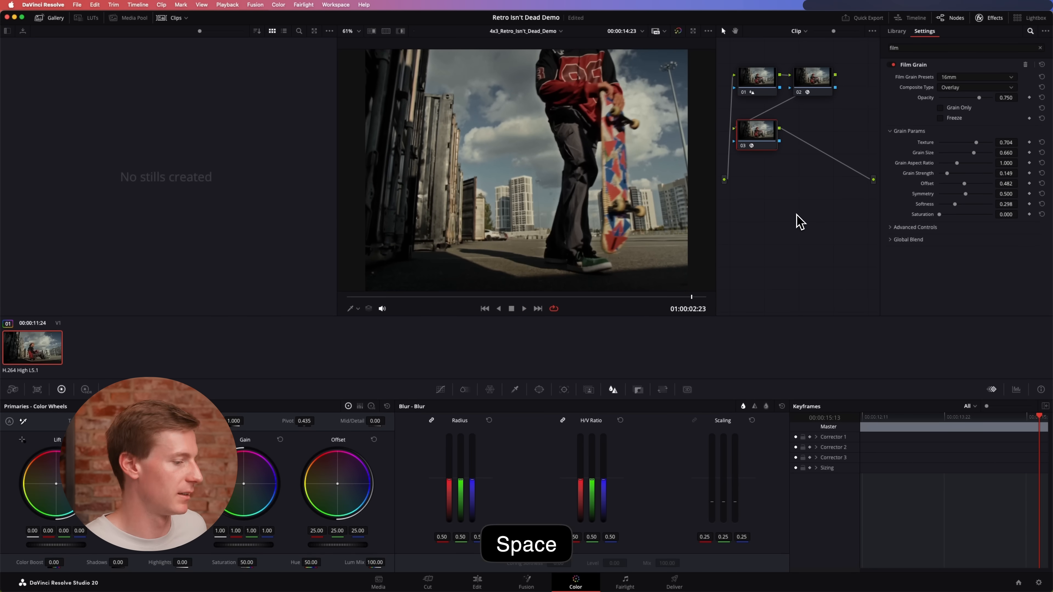
On the Edit page set the V3 film frame overlay to Position X 69 and Composite Mode Darken
click(476, 581)
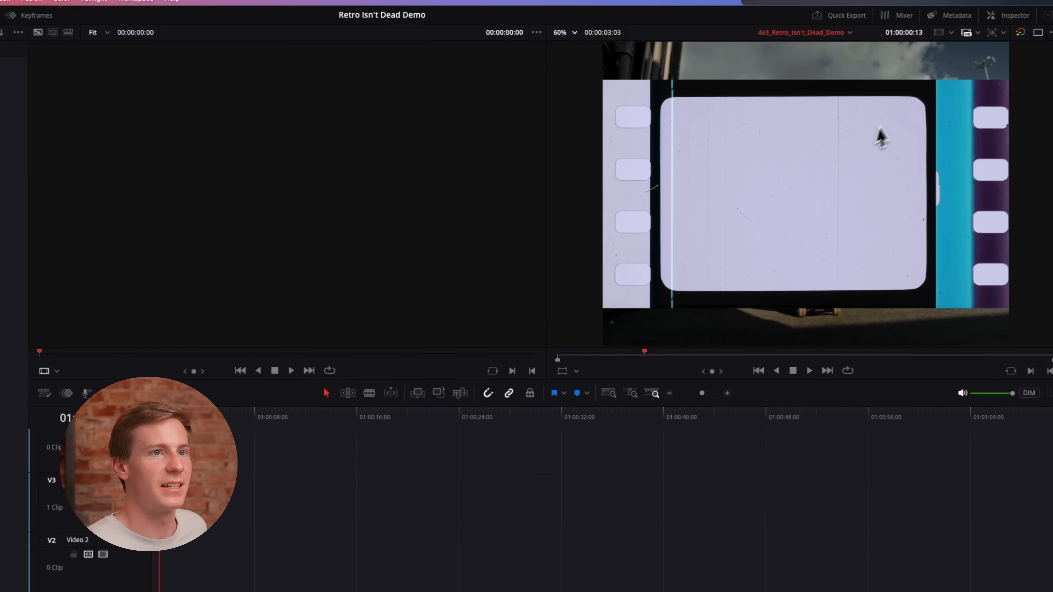
click(1014, 15)
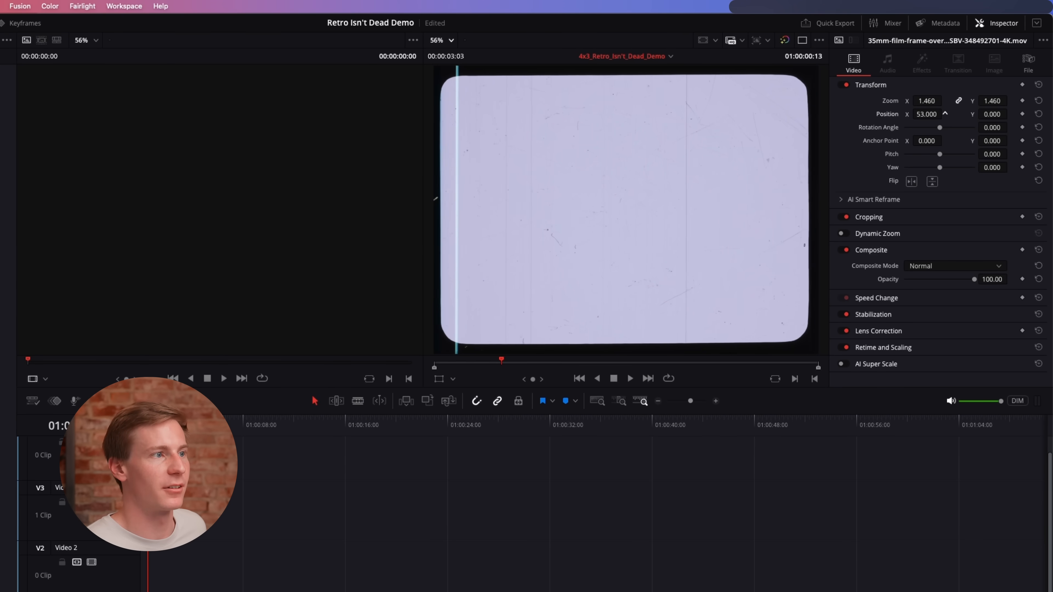
click(927, 113)
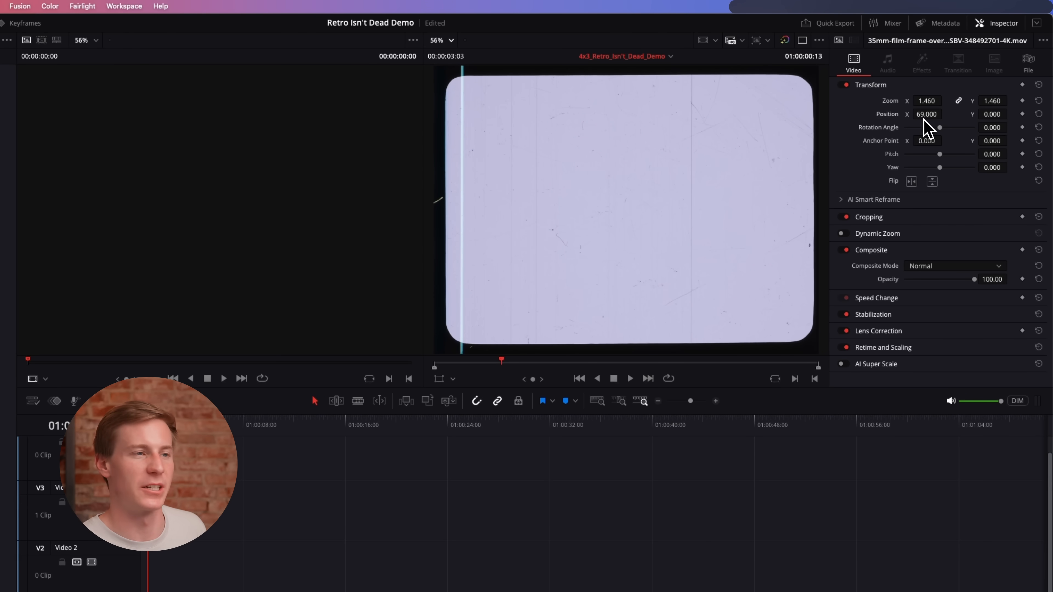
click(953, 265)
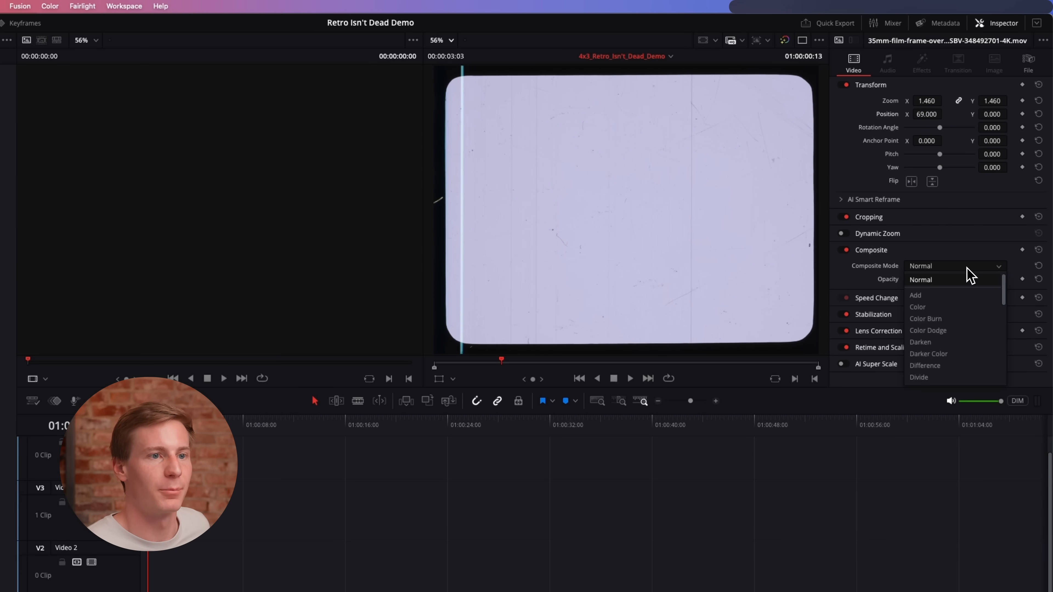
click(921, 342)
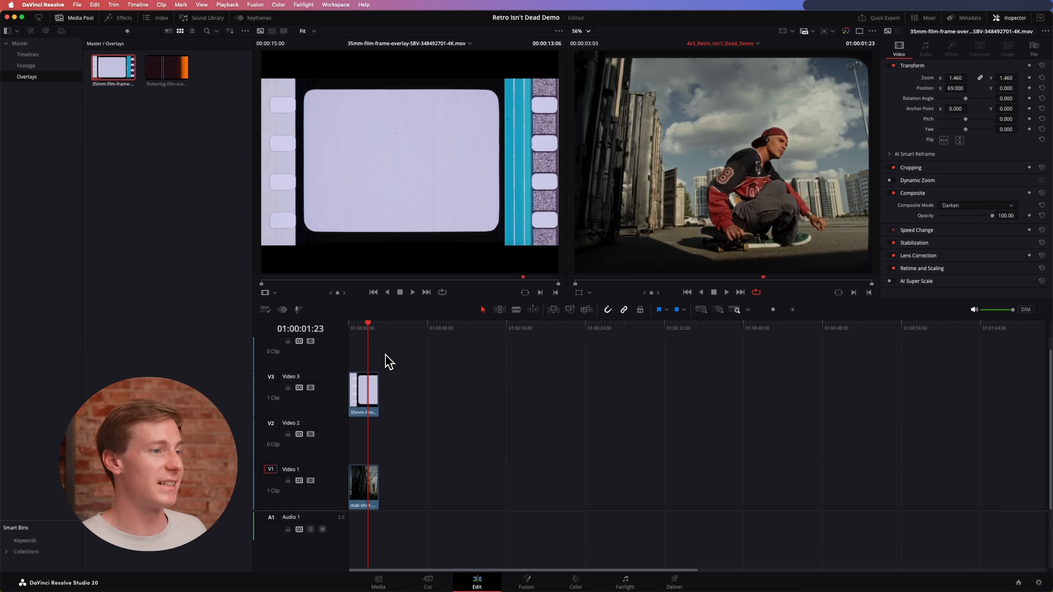
Place the flickering light-leak scan on V2 at Zoom 1.540, blend with Softlight and preview playback
click(167, 66)
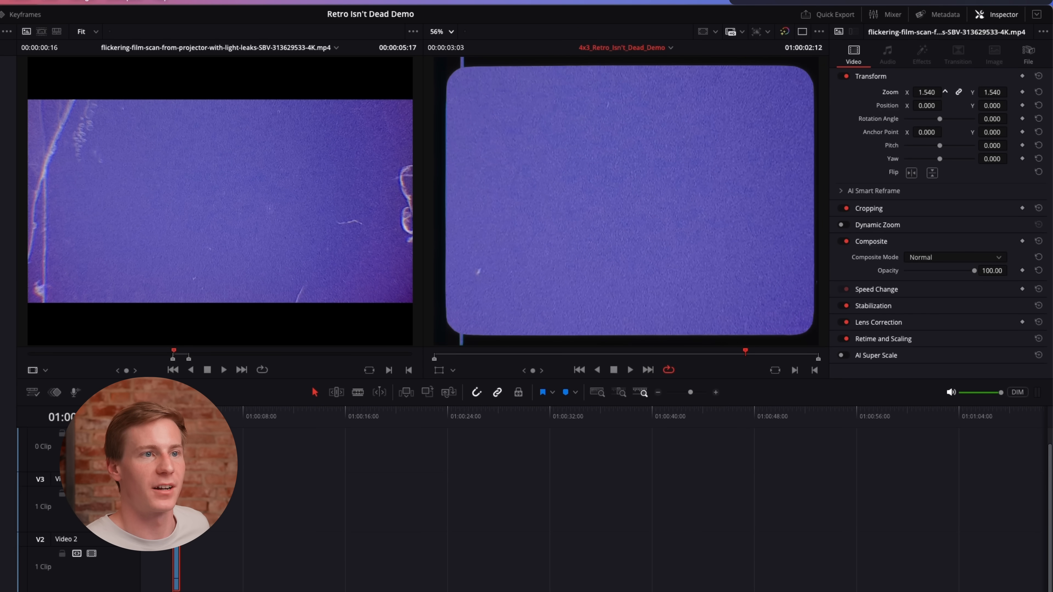
click(953, 257)
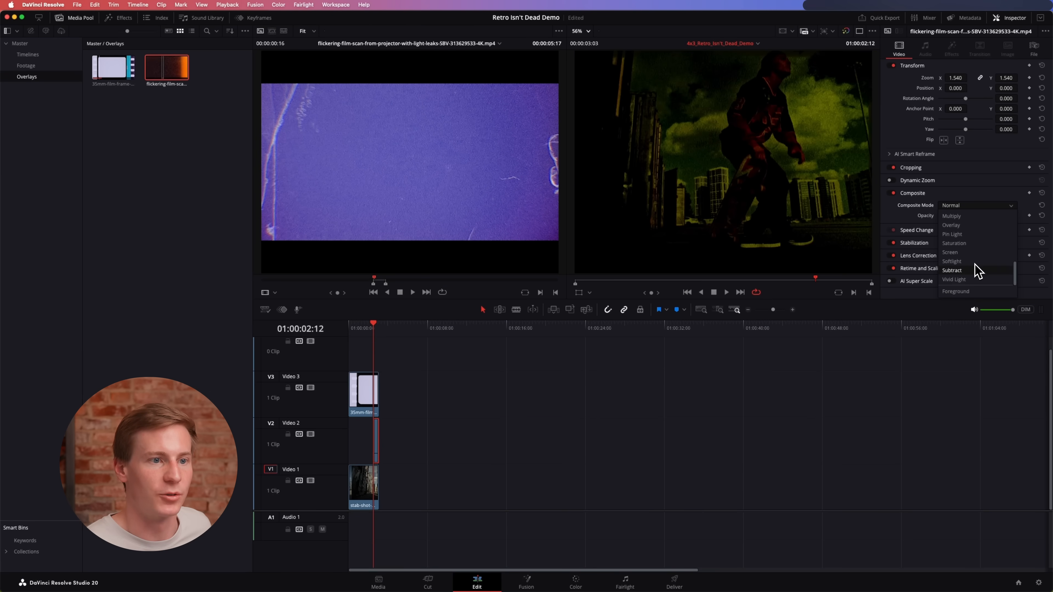
click(951, 261)
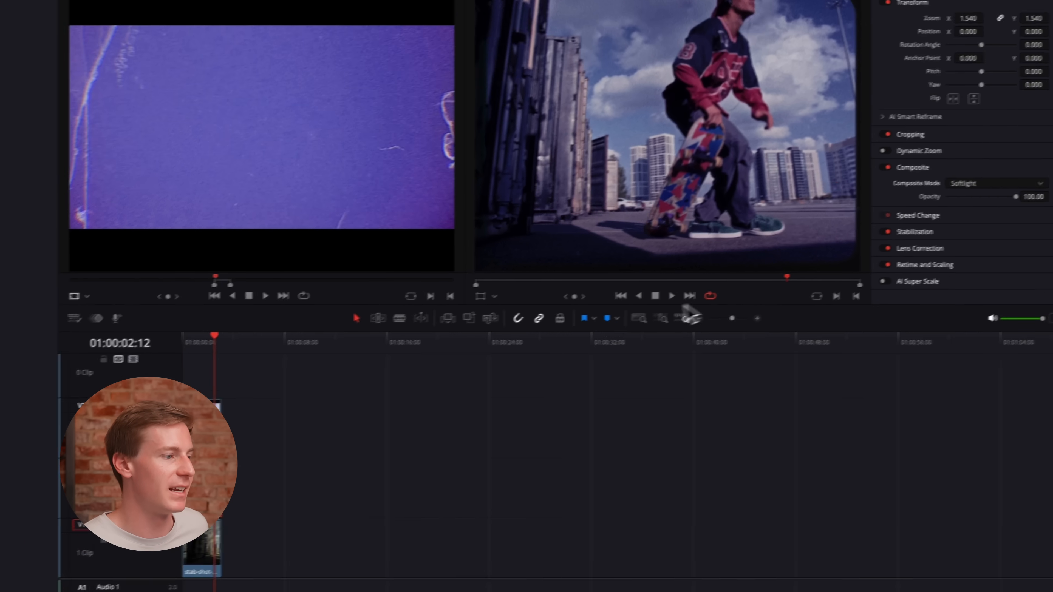
key(space)
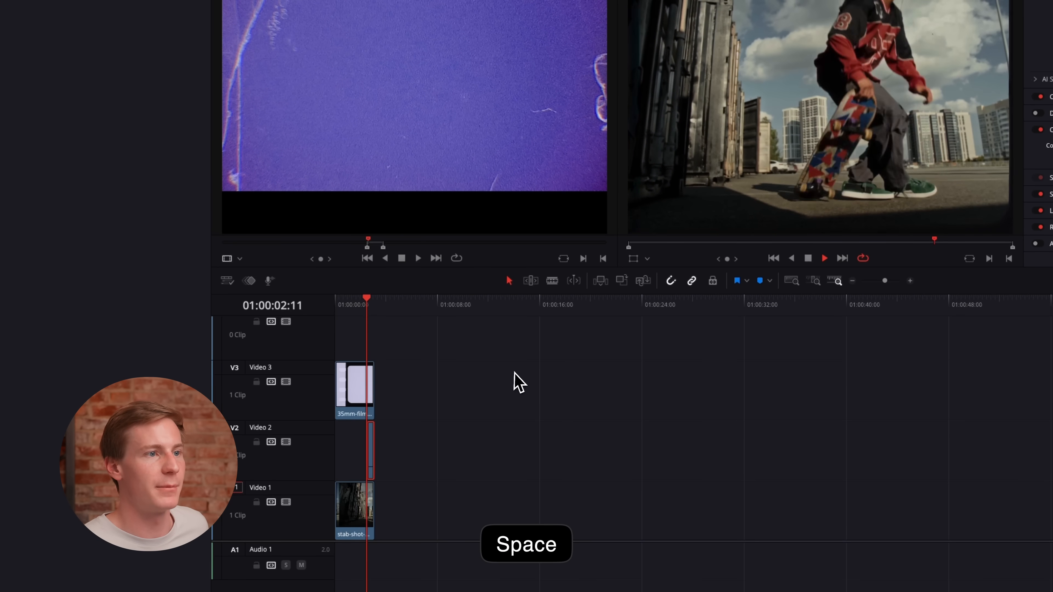